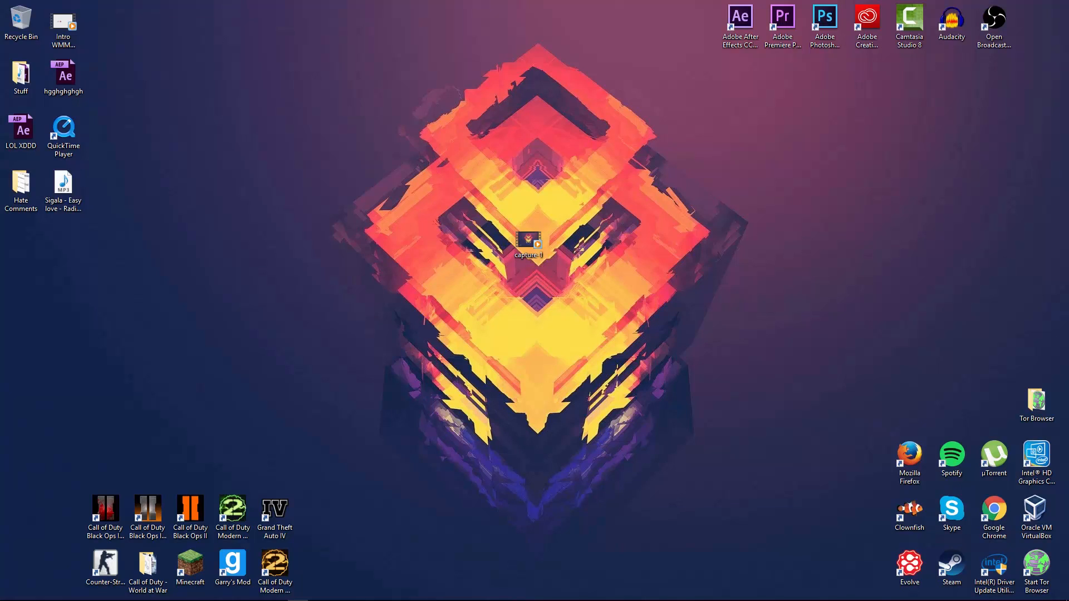
{"action": "mouse_move", "coordinate": [928, 332]}
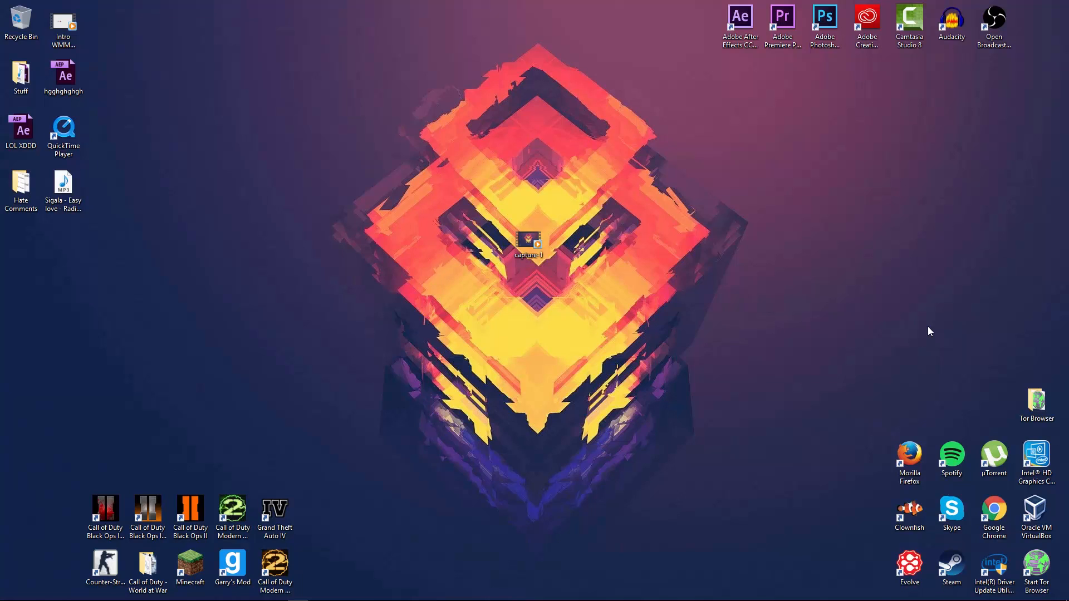
{"action": "mouse_move", "coordinate": [474, 302]}
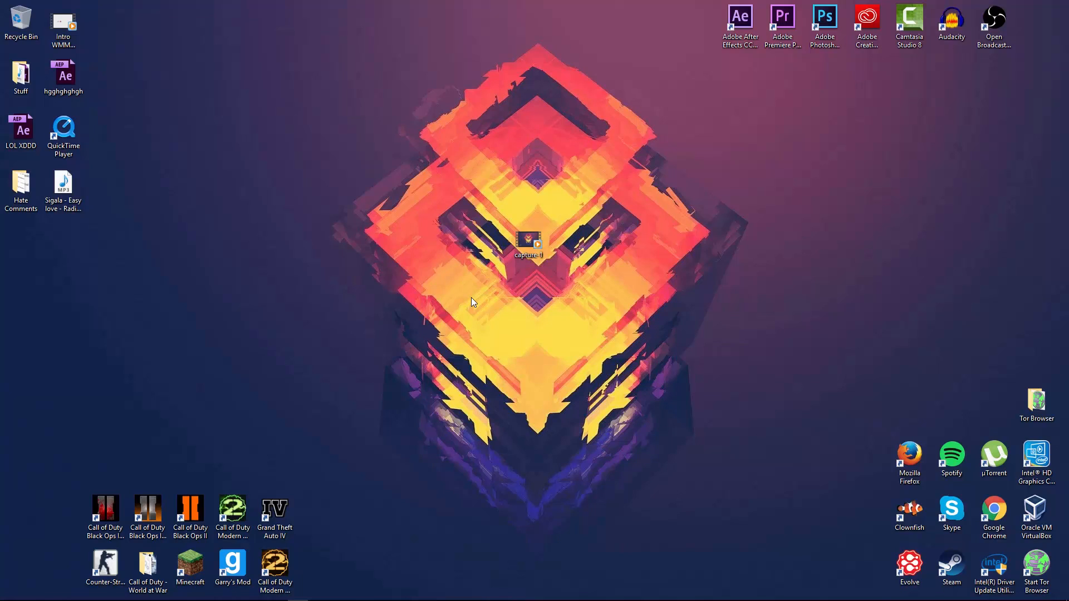
{"action": "mouse_move", "coordinate": [469, 289]}
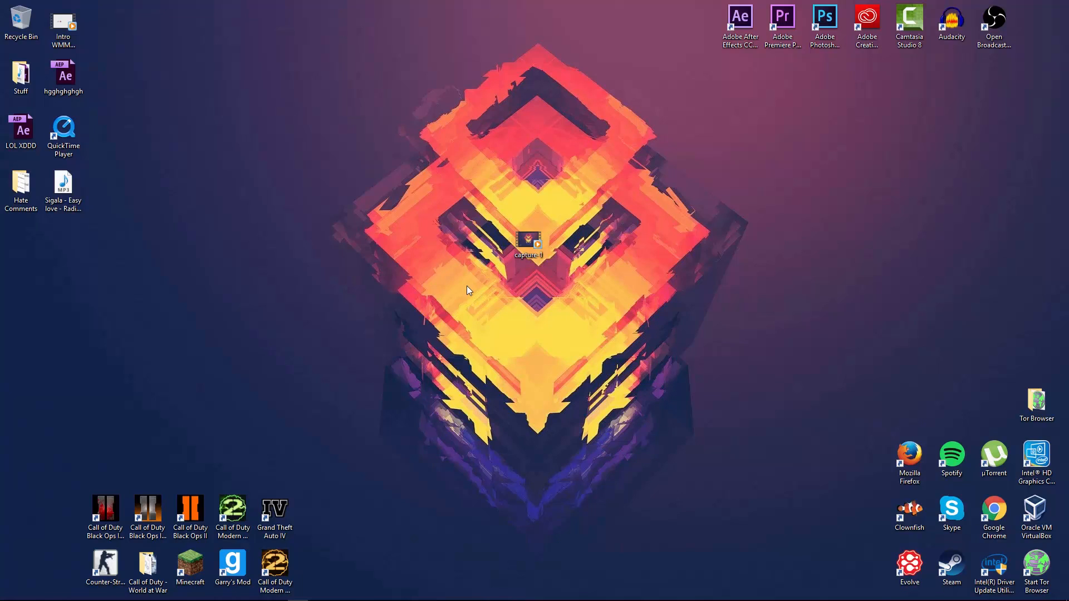
{"action": "mouse_move", "coordinate": [559, 198]}
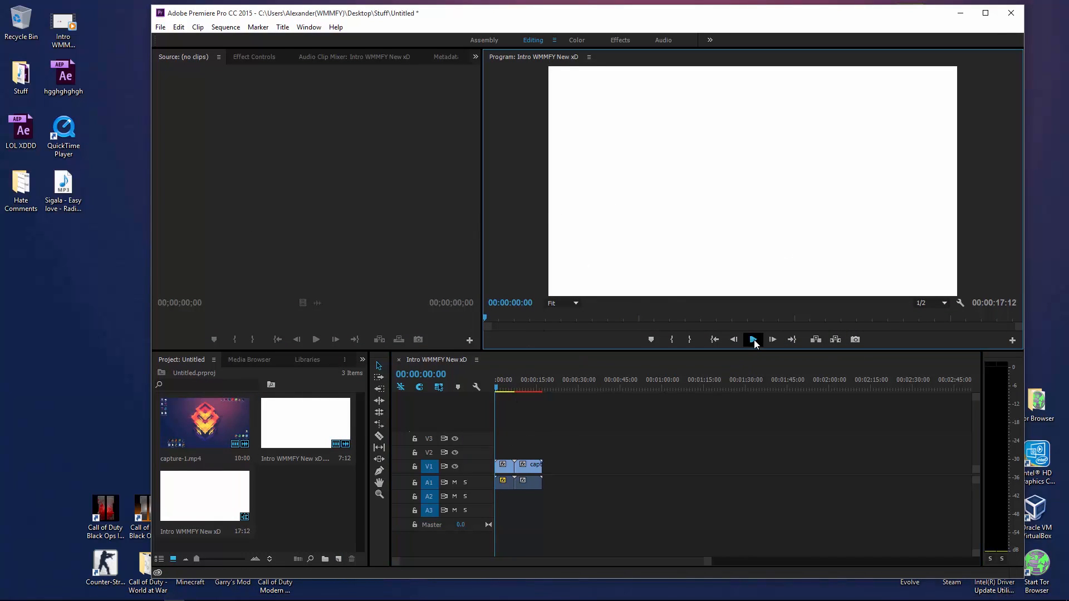
Step: Preview the intro sequence by playing it back and stopping playback
{"action": "left_click", "coordinate": [753, 339]}
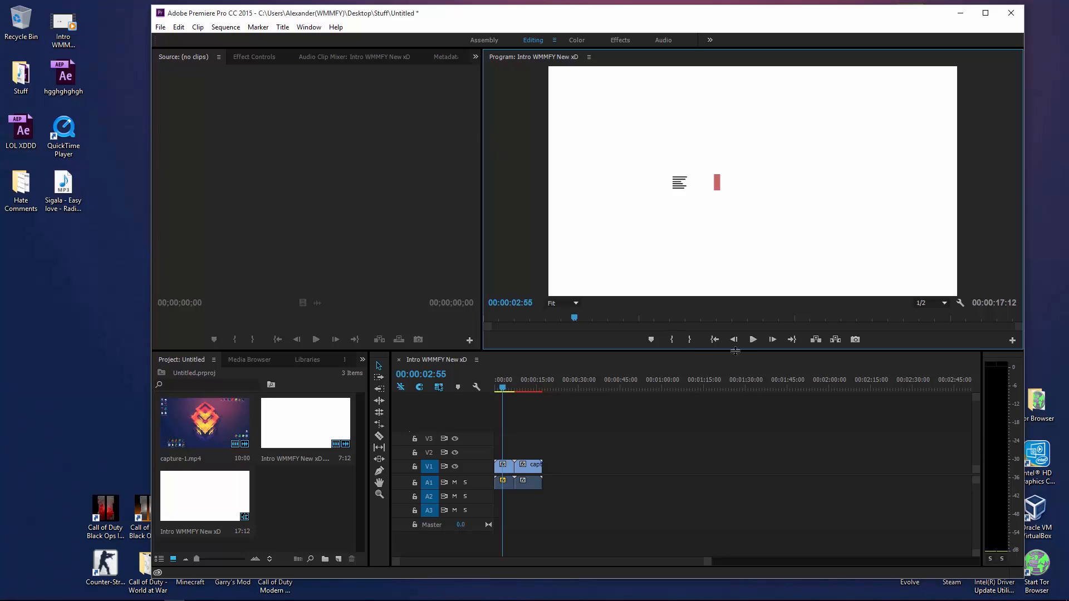
{"action": "left_click", "coordinate": [752, 338]}
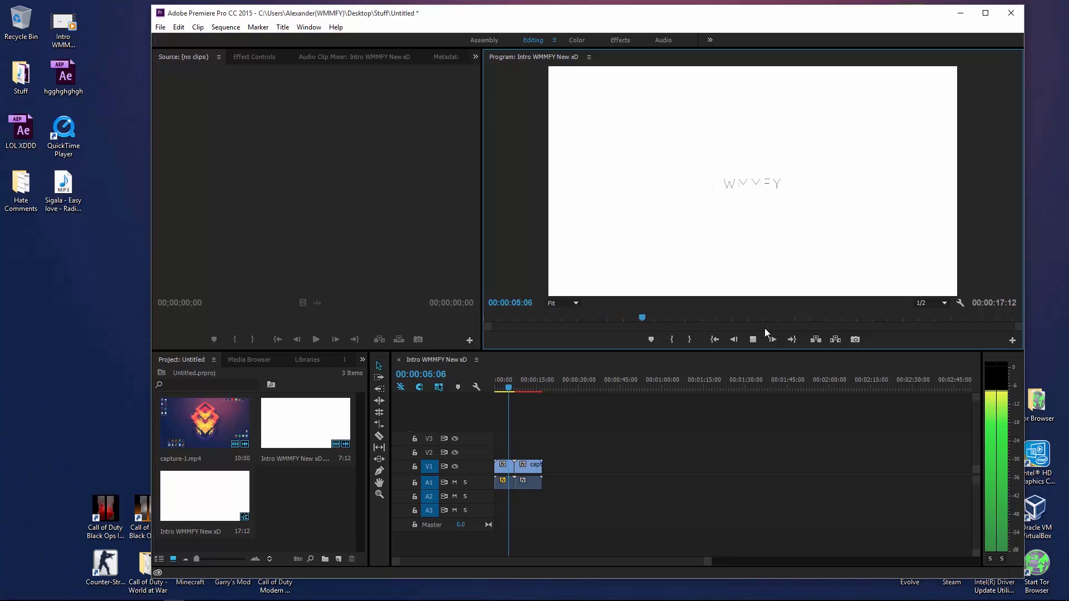
{"action": "left_click", "coordinate": [751, 340]}
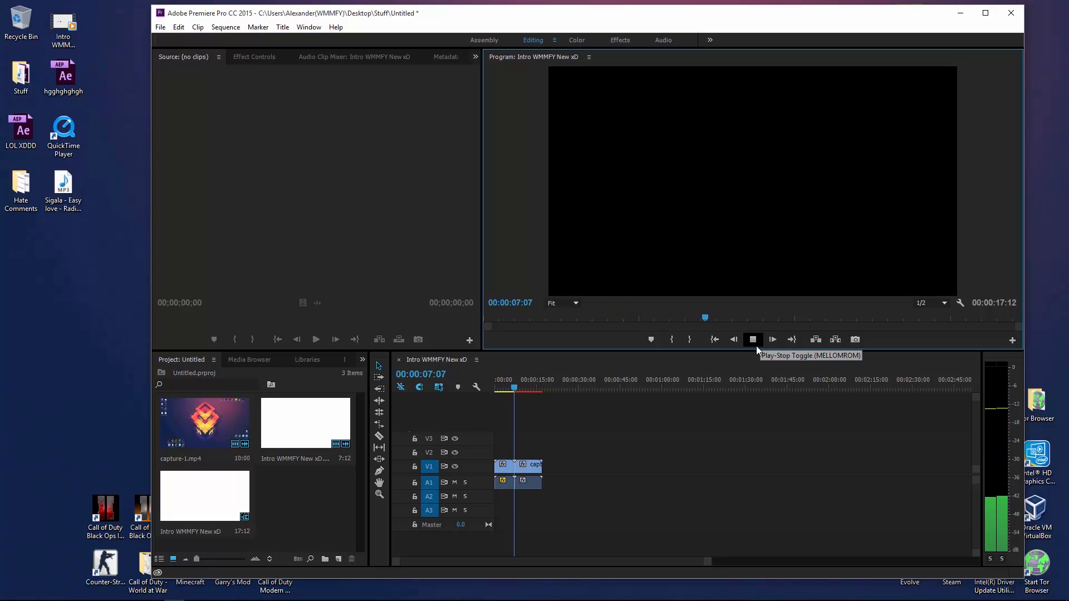
{"action": "left_click", "coordinate": [771, 338]}
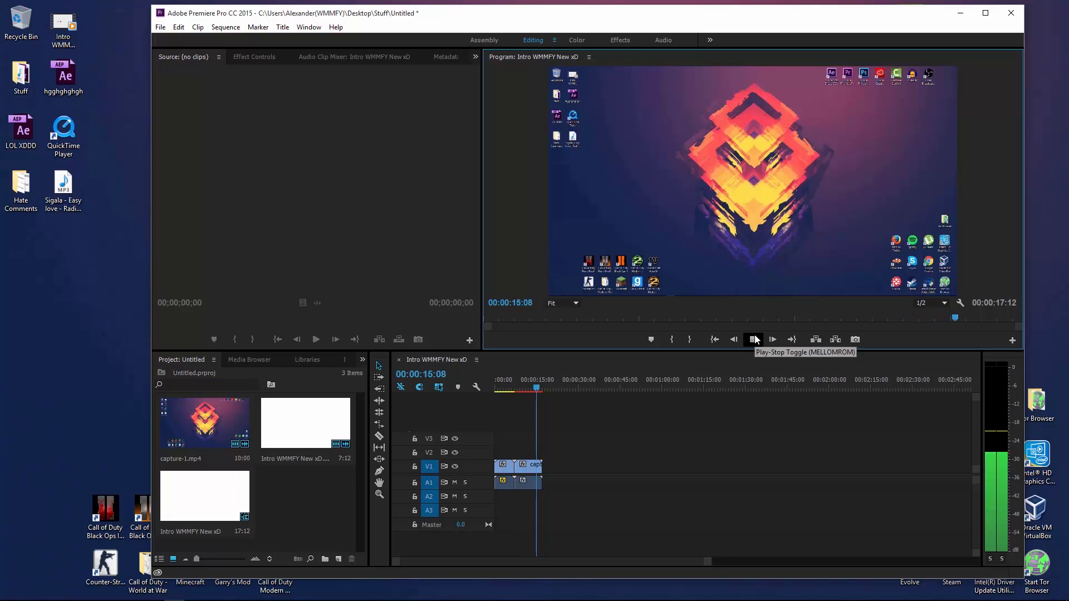
{"action": "left_click", "coordinate": [753, 338]}
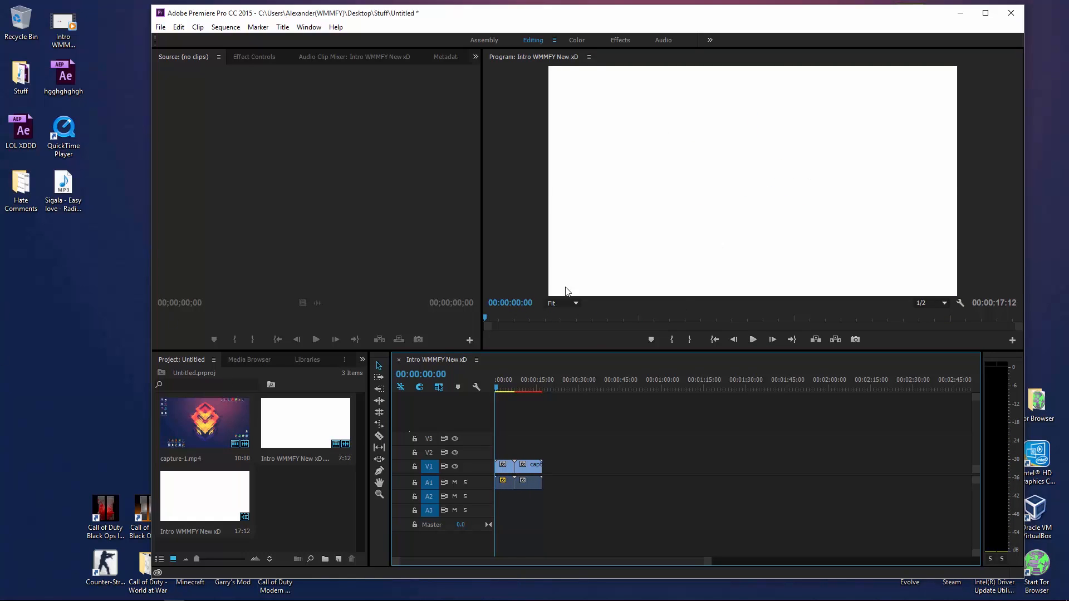
{"action": "mouse_move", "coordinate": [451, 424]}
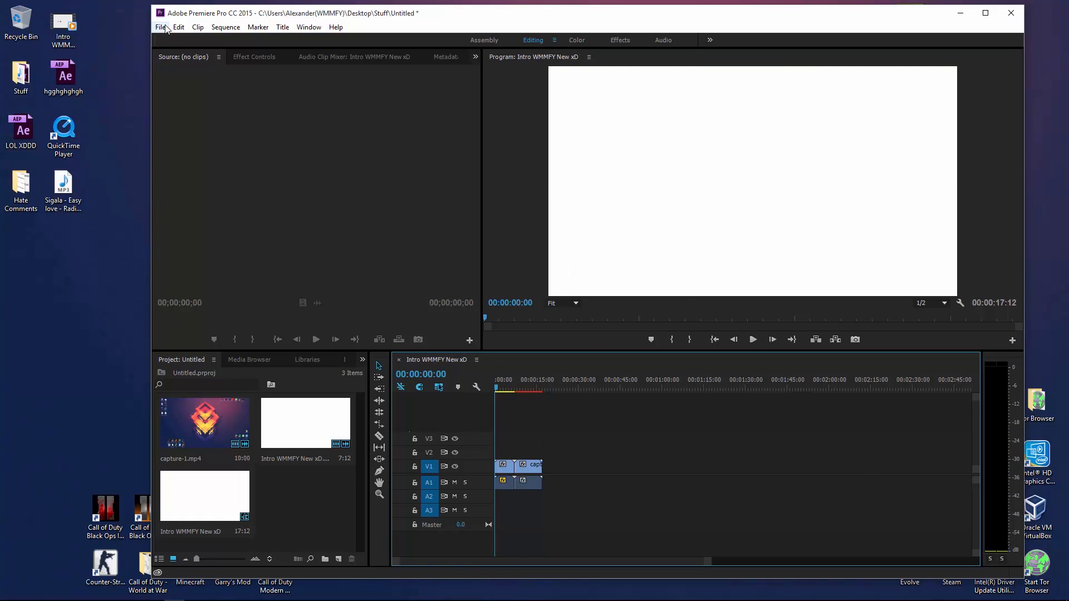
Step: Bring up Export Media for the sequence with H.264 kept as the format
{"action": "left_click", "coordinate": [159, 27]}
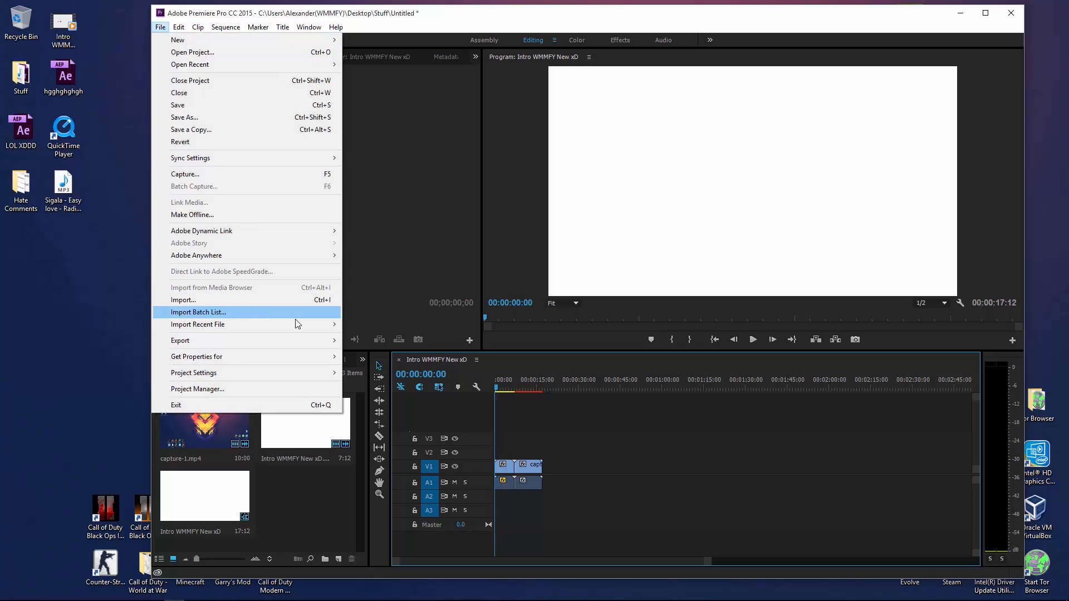
{"action": "left_click", "coordinate": [180, 341]}
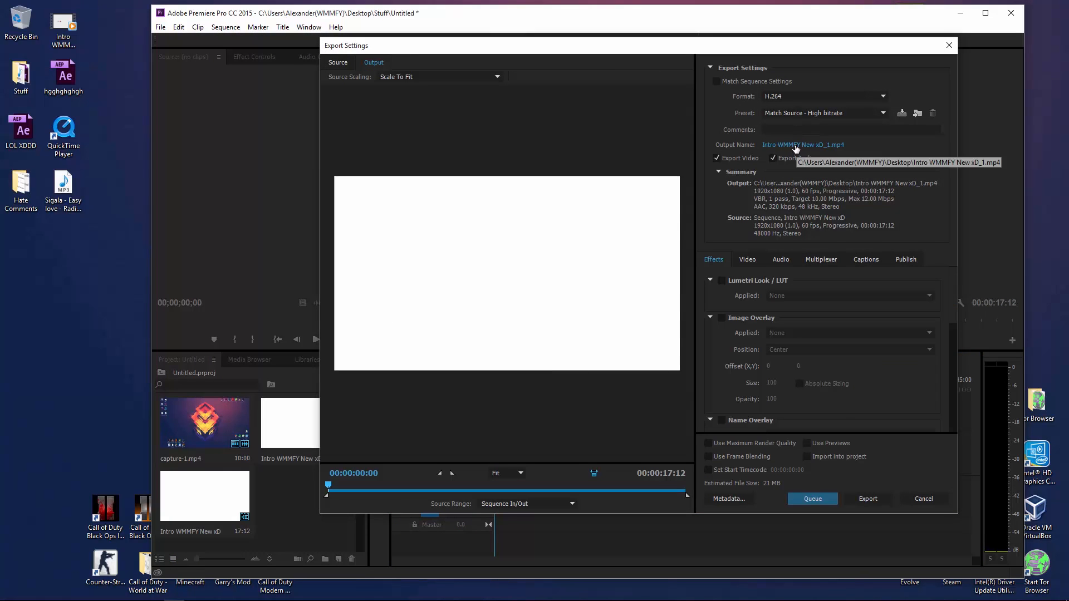
{"action": "left_click", "coordinate": [823, 96]}
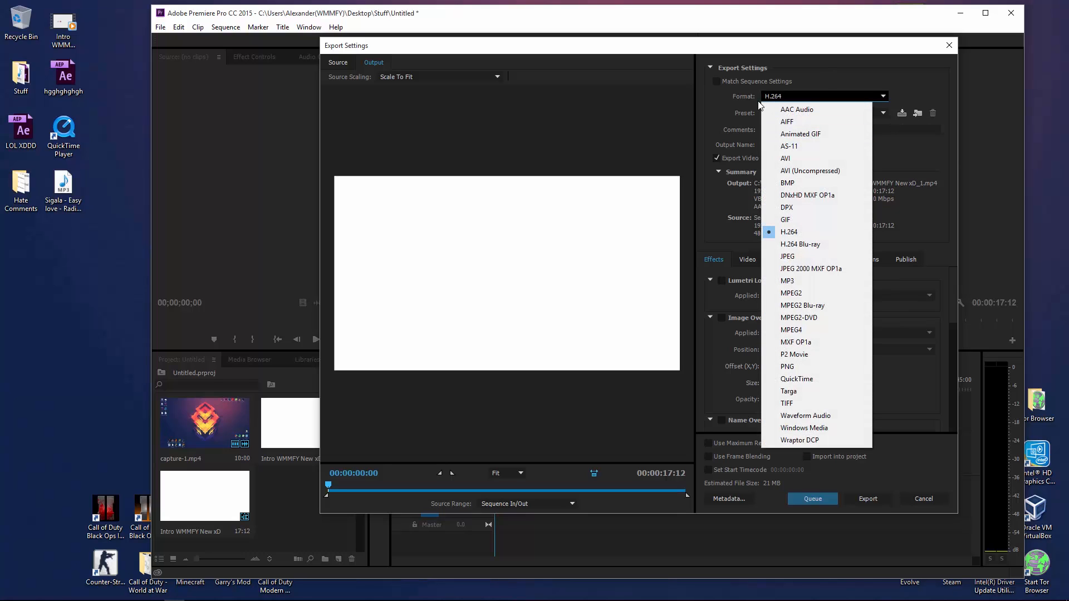
{"action": "left_click", "coordinate": [788, 232]}
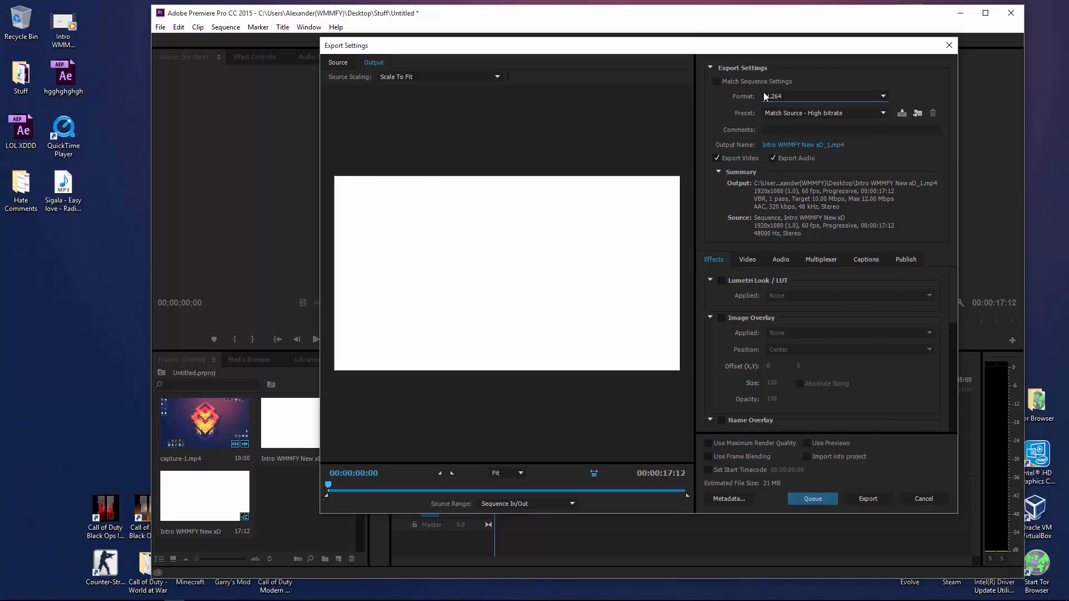
{"action": "left_click", "coordinate": [824, 95]}
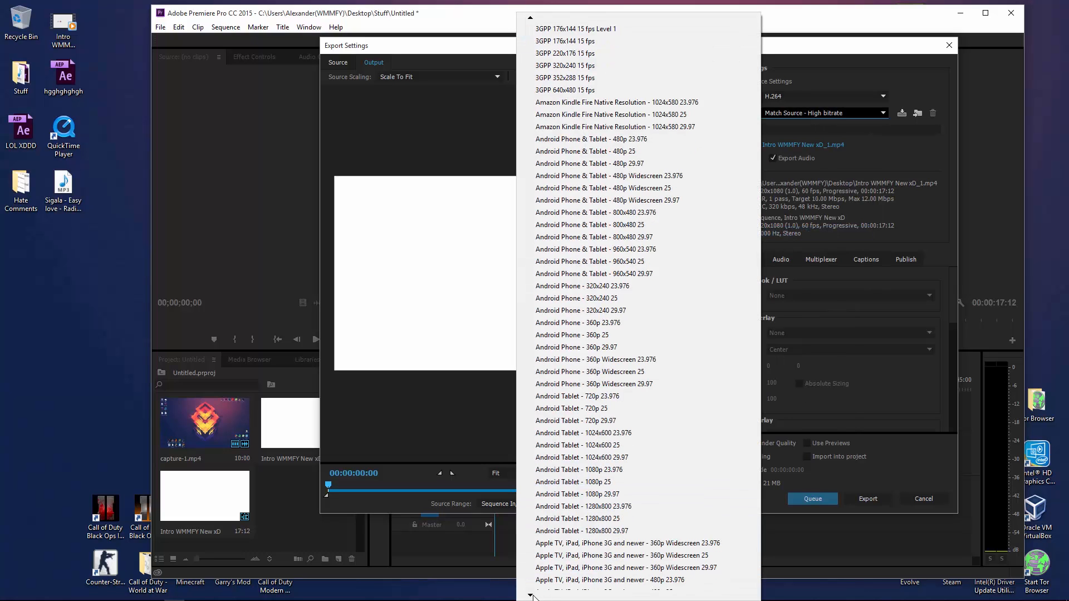
Step: Apply the YouTube 1080p HD export preset
{"action": "scroll", "scroll_direction": "down", "scroll_amount": 3}
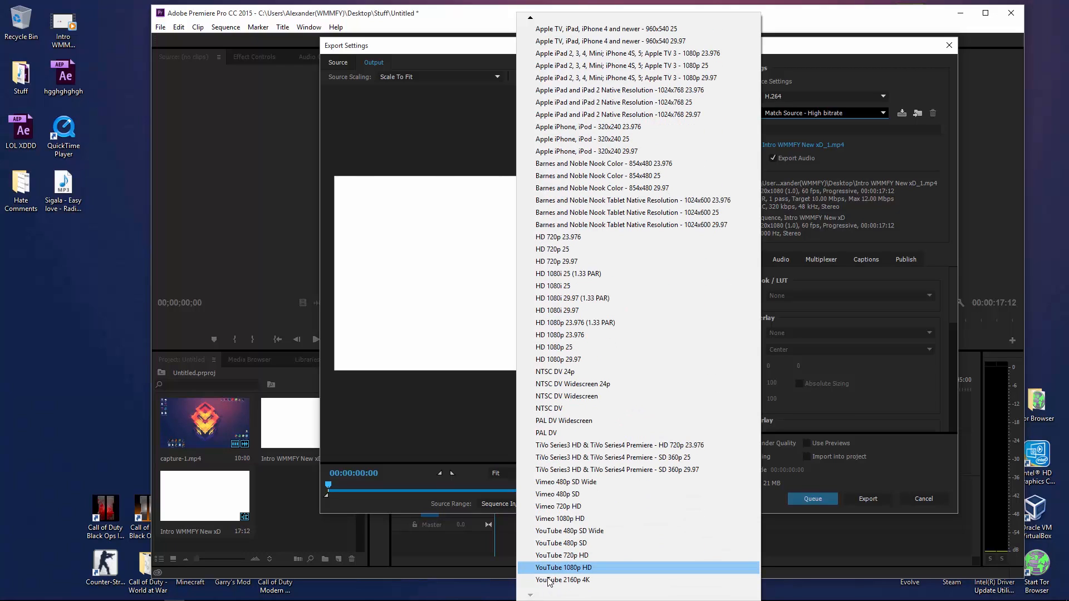
{"action": "mouse_move", "coordinate": [579, 579]}
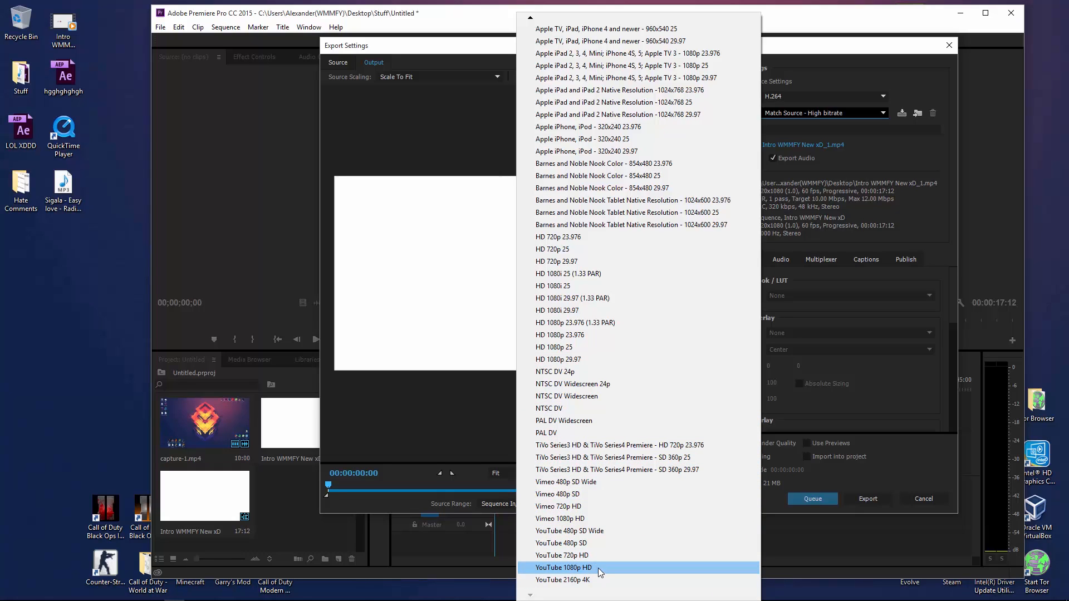
{"action": "left_click", "coordinate": [562, 567]}
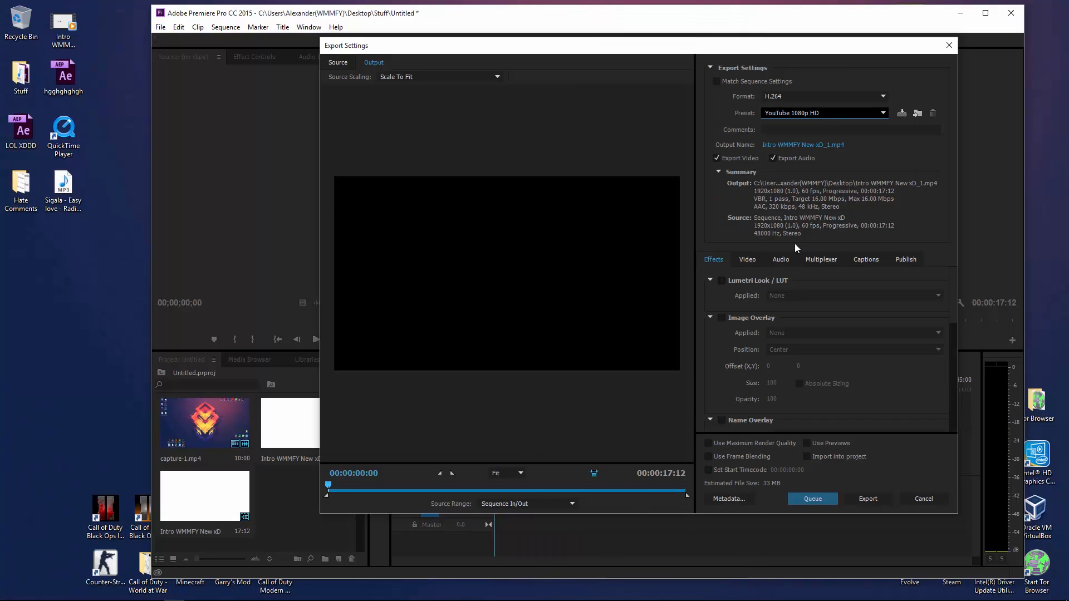
Step: Name the exported file Test1.mp4 on the Desktop
{"action": "left_click", "coordinate": [803, 145]}
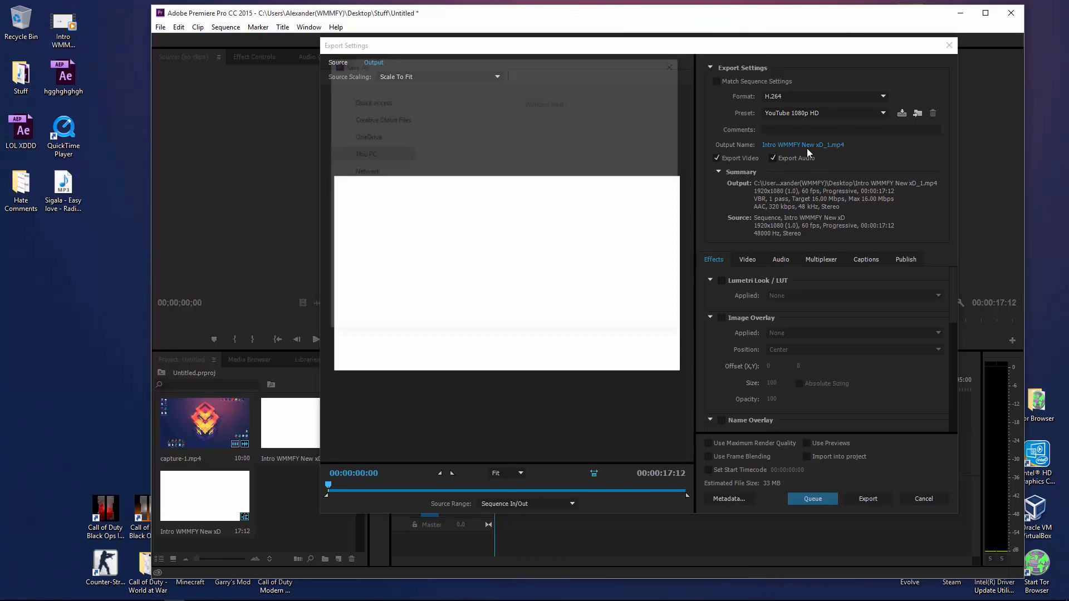
{"action": "left_click", "coordinate": [803, 144]}
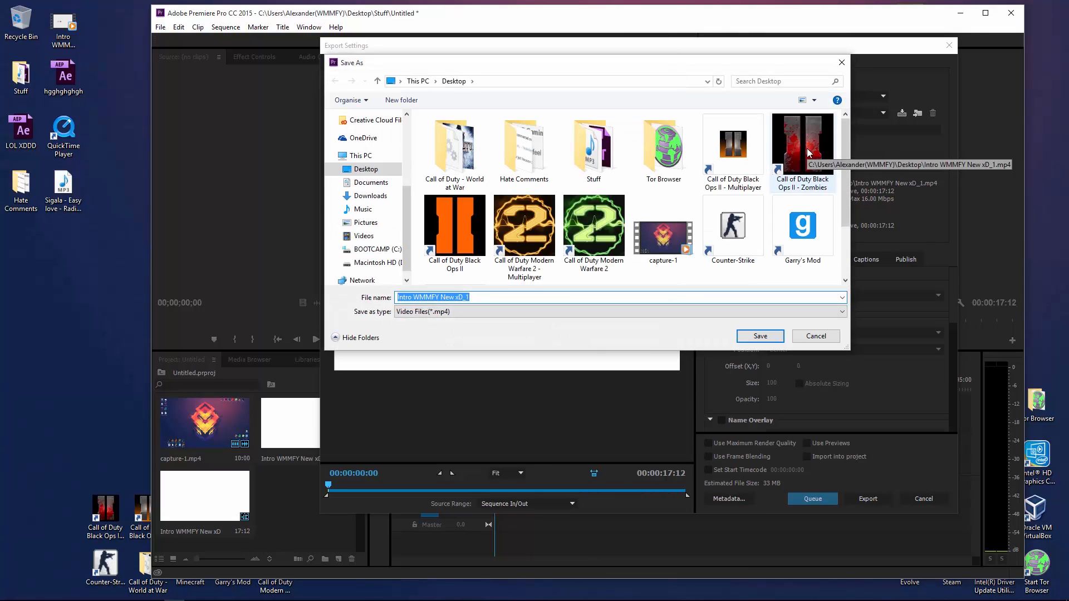
{"action": "type", "text": "Test"}
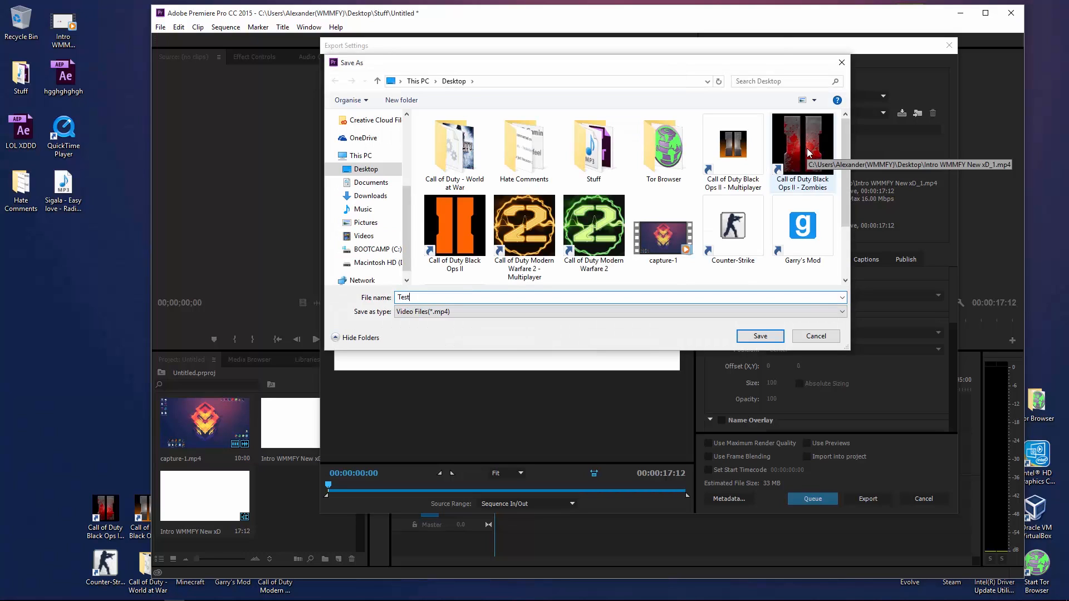
{"action": "left_click", "coordinate": [758, 337]}
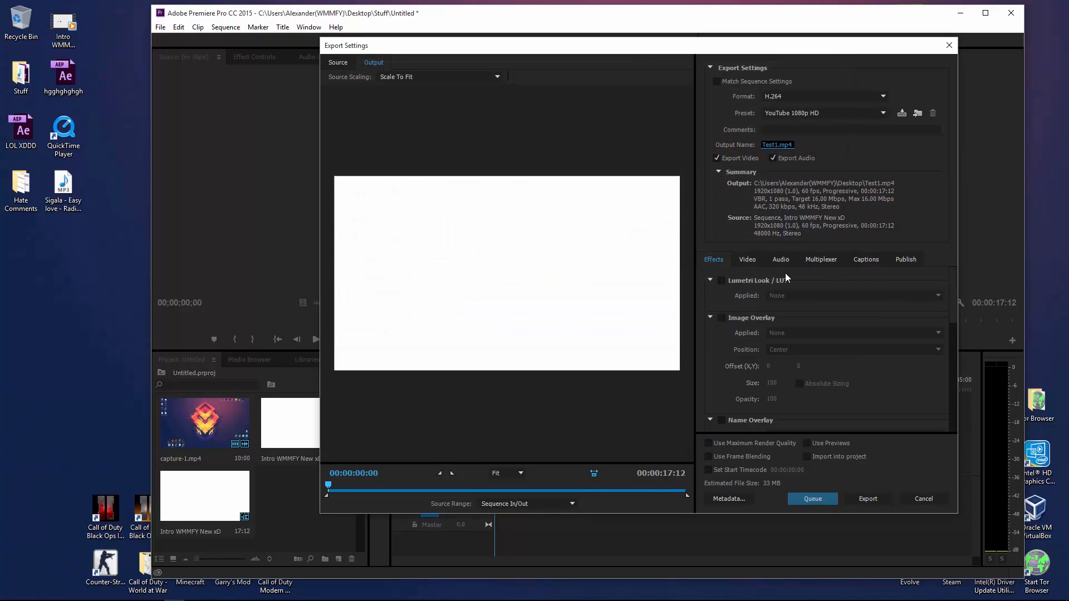
{"action": "mouse_move", "coordinate": [752, 350]}
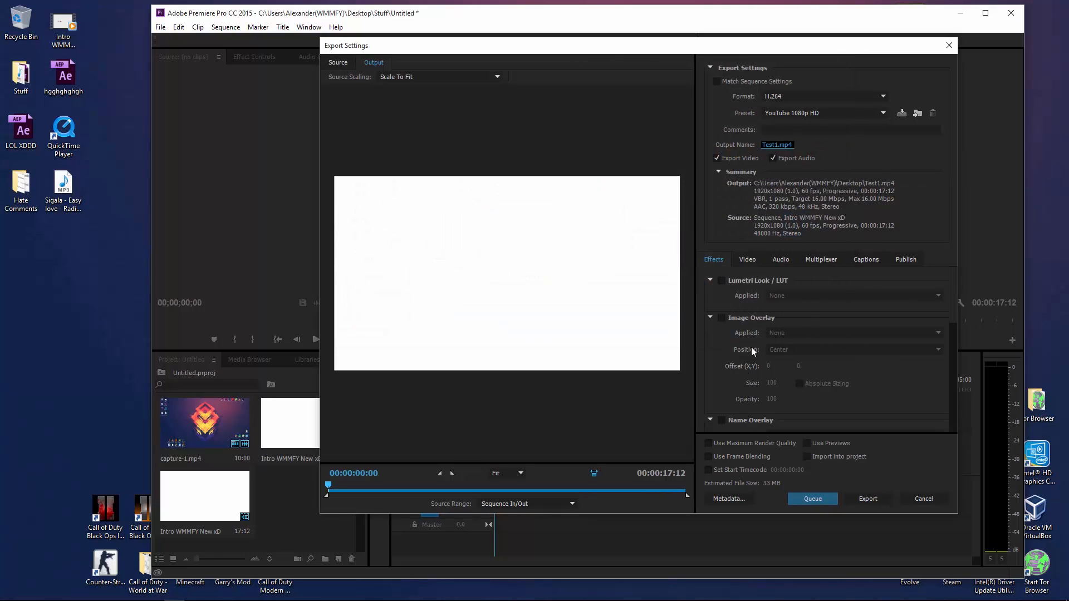
{"action": "mouse_move", "coordinate": [784, 302]}
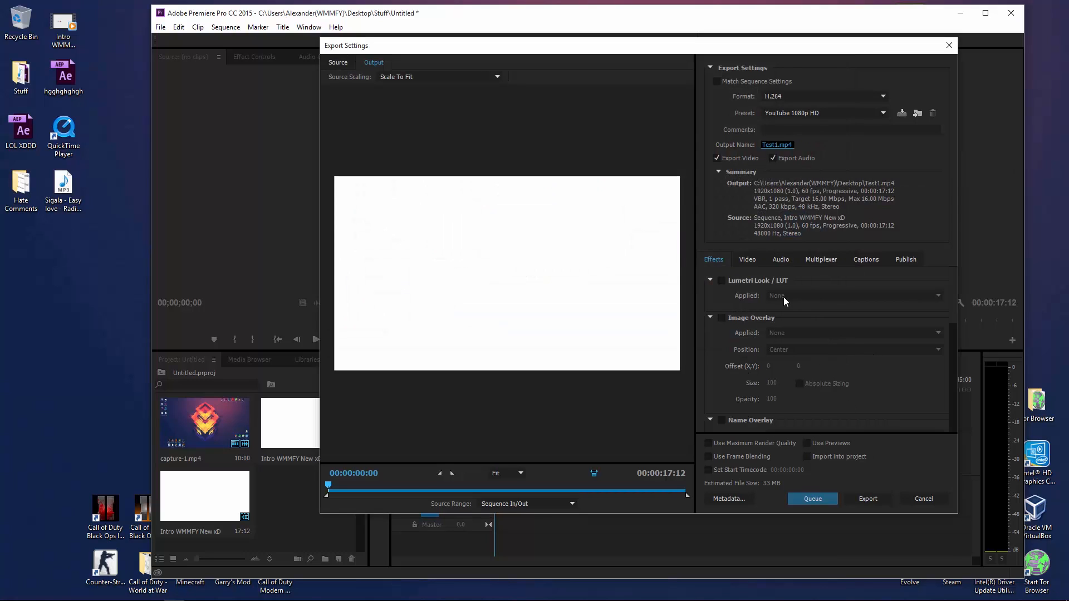
Step: Unlock the video frame rate and keep it at 60 fps (59.94)
{"action": "left_click", "coordinate": [747, 260]}
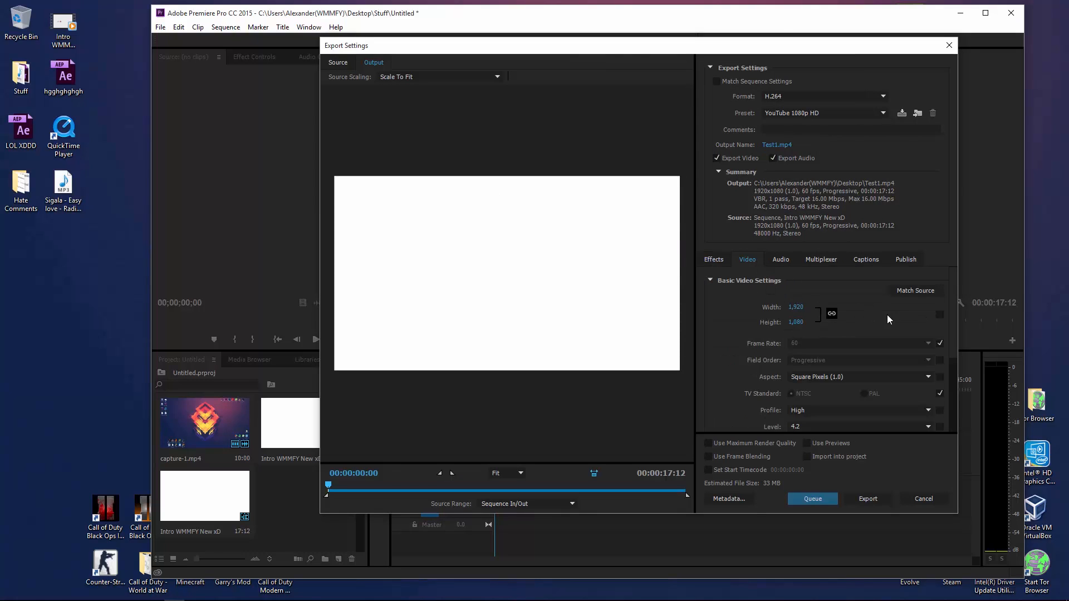
{"action": "mouse_move", "coordinate": [937, 340]}
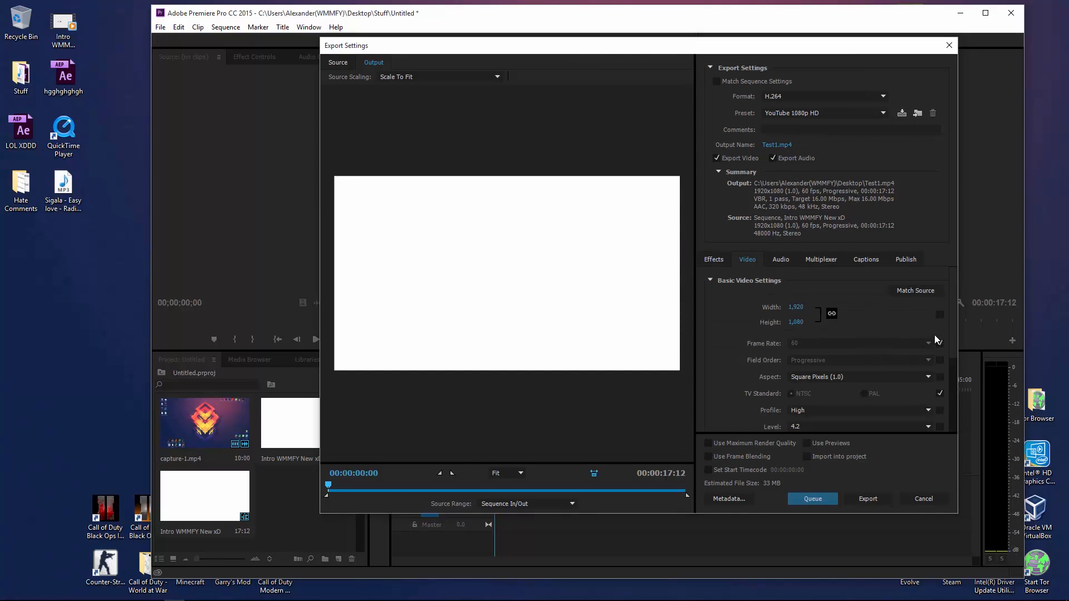
{"action": "left_click", "coordinate": [933, 343]}
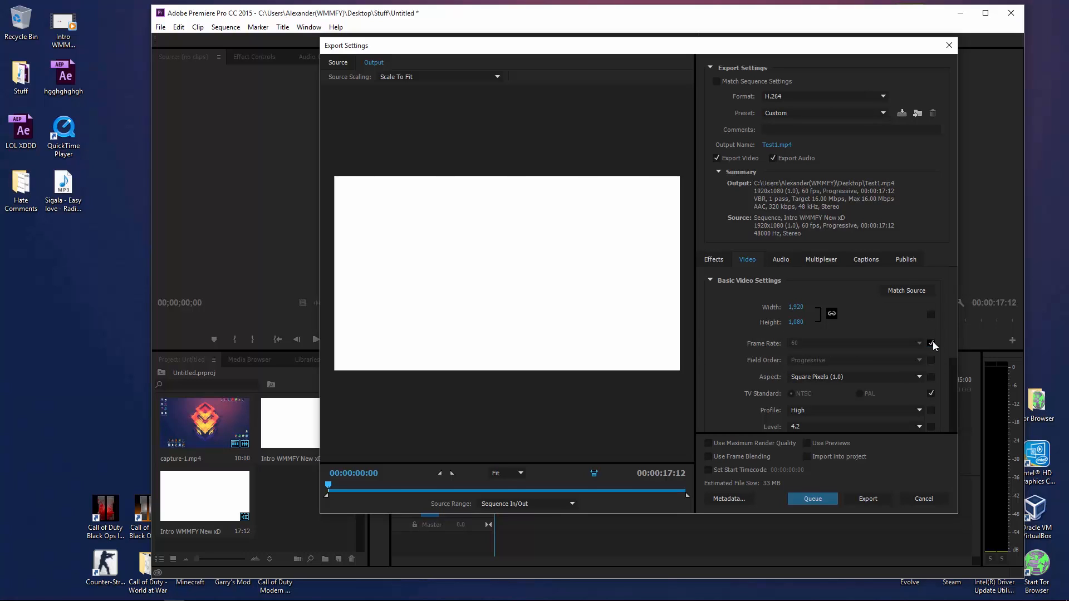
{"action": "left_click", "coordinate": [919, 343]}
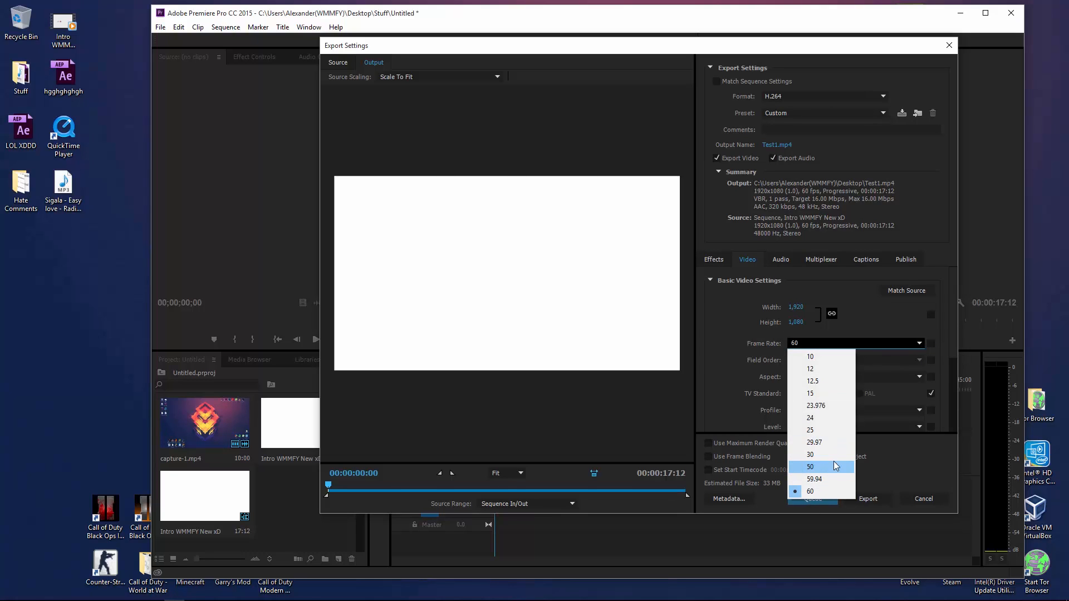
{"action": "mouse_move", "coordinate": [847, 417]}
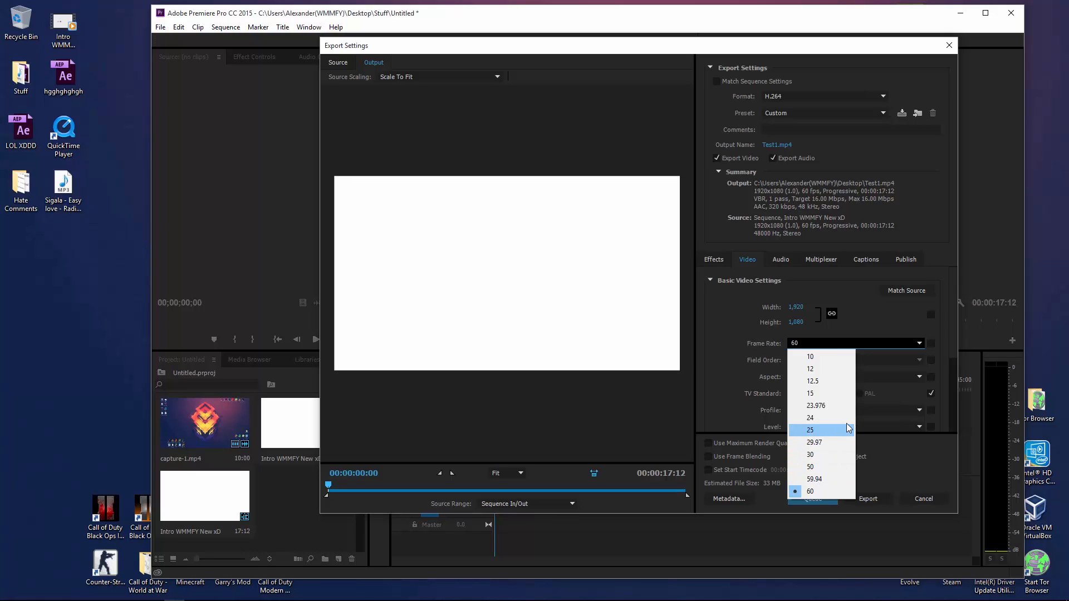
{"action": "mouse_move", "coordinate": [816, 505]}
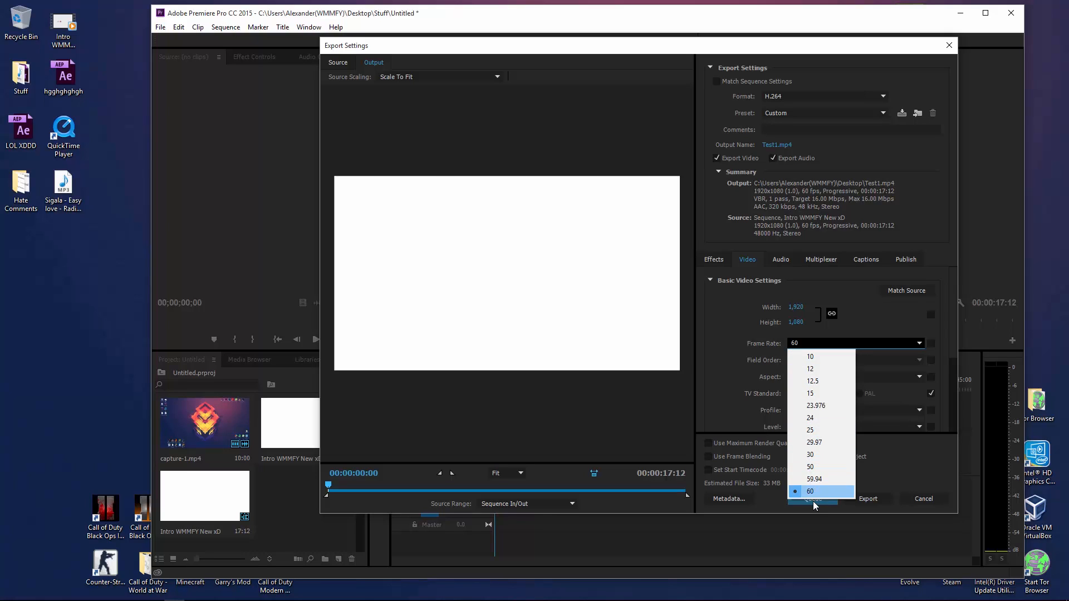
{"action": "left_click", "coordinate": [809, 492]}
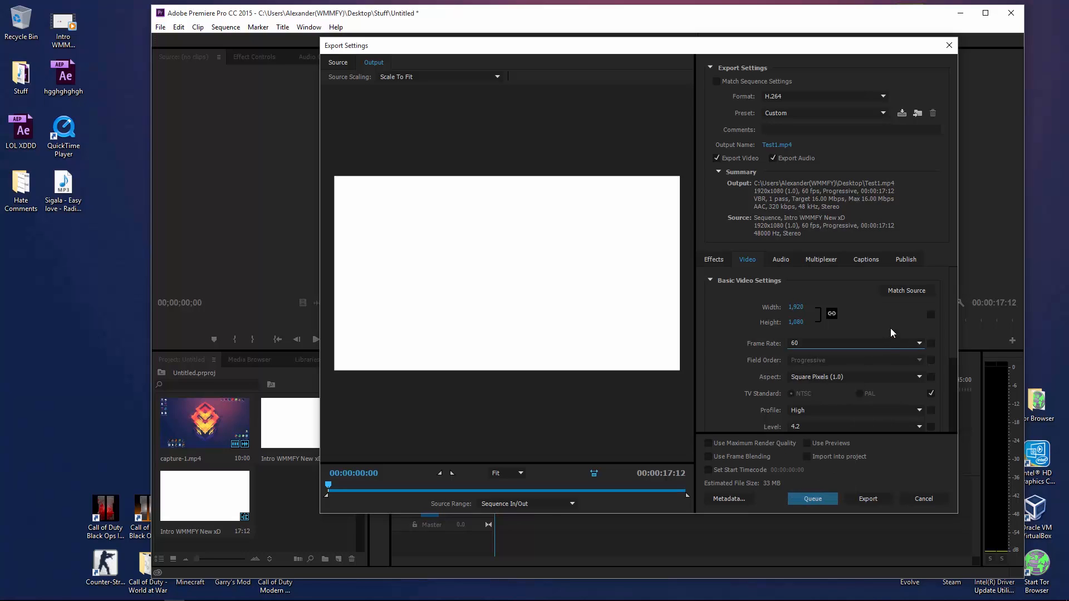
{"action": "mouse_move", "coordinate": [863, 405]}
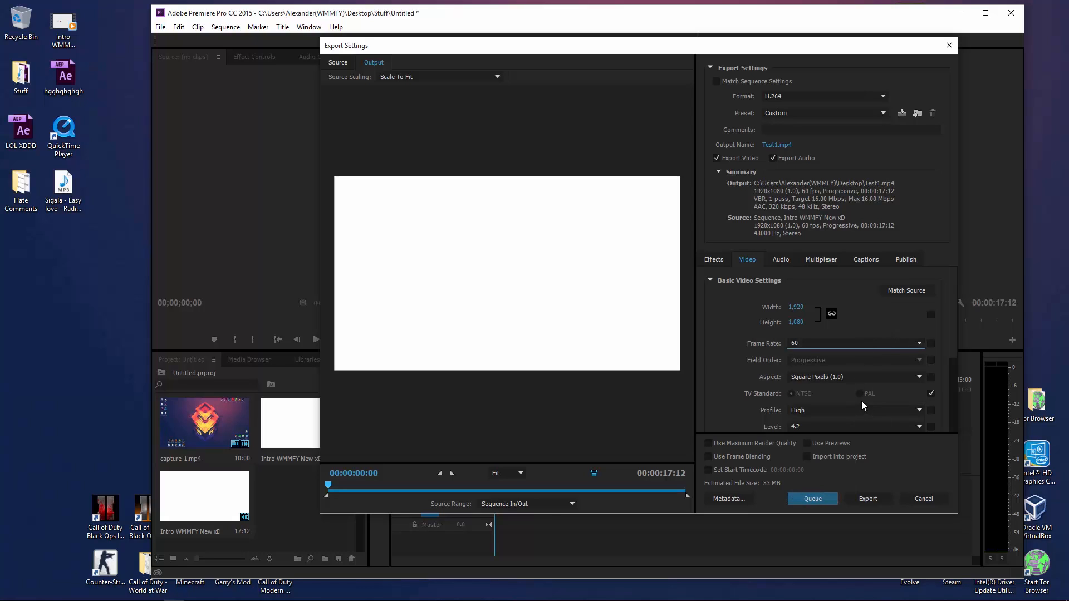
Step: Try another H.264 level, then return it to 4.2 with VBR 1-pass kept
{"action": "scroll", "scroll_direction": "down", "scroll_amount": 3}
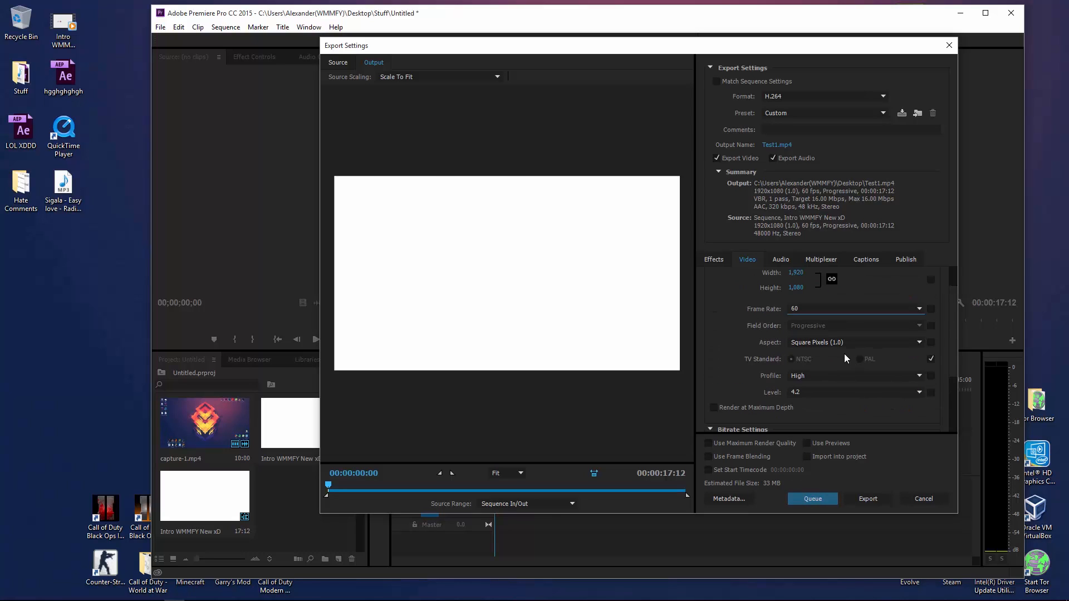
{"action": "left_click", "coordinate": [918, 392]}
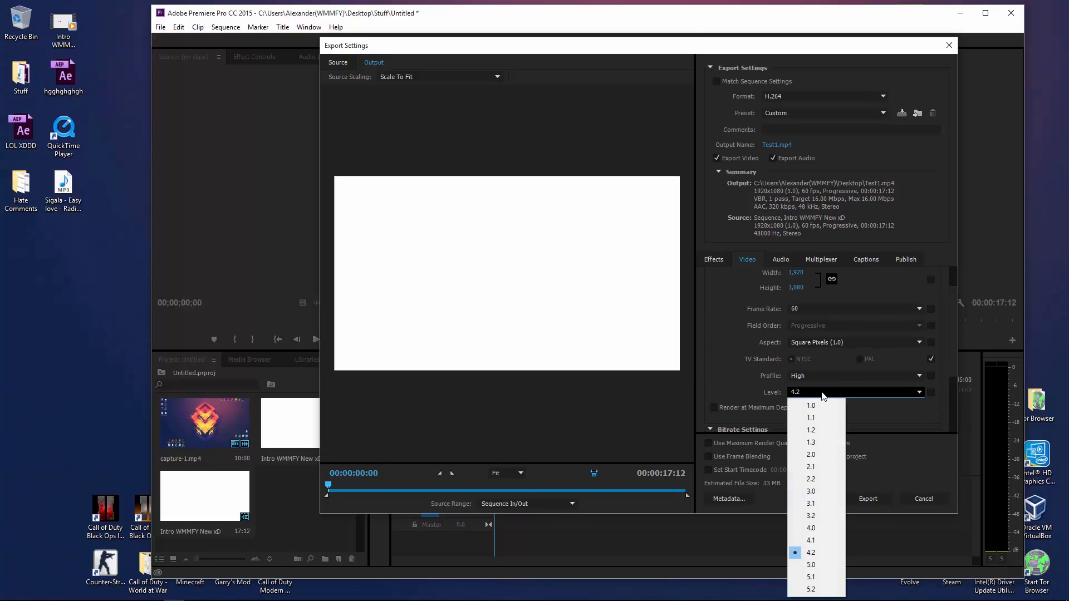
{"action": "left_click", "coordinate": [810, 564]}
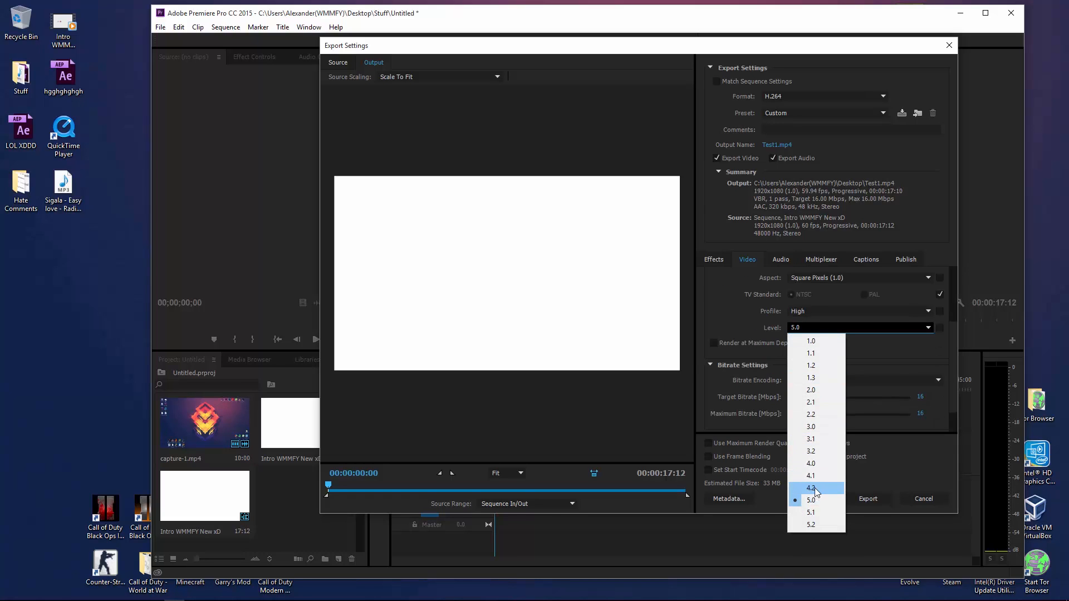
{"action": "left_click", "coordinate": [810, 488]}
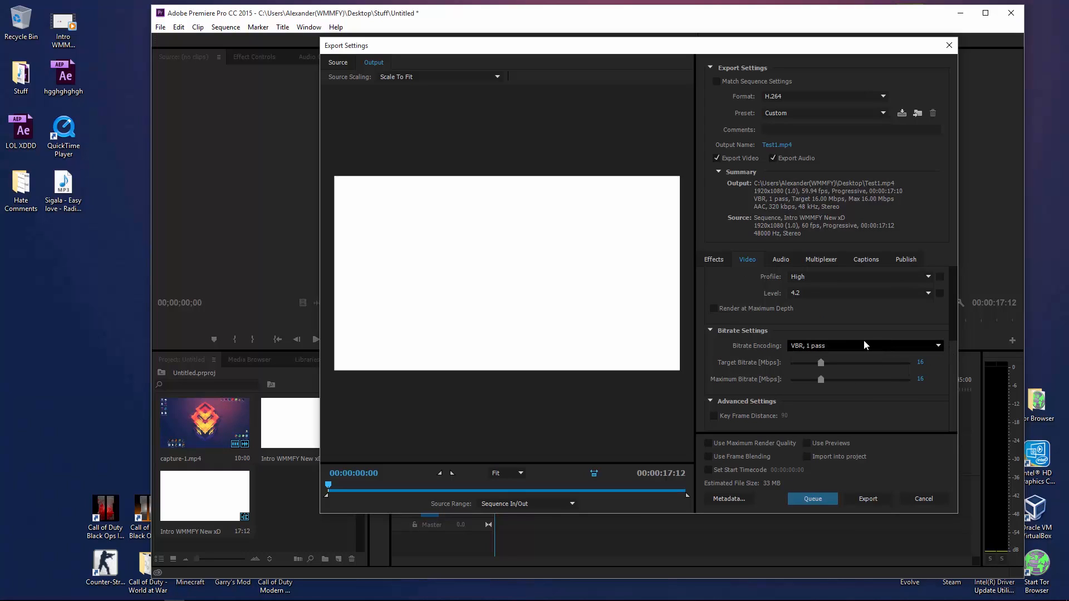
{"action": "mouse_move", "coordinate": [781, 261]}
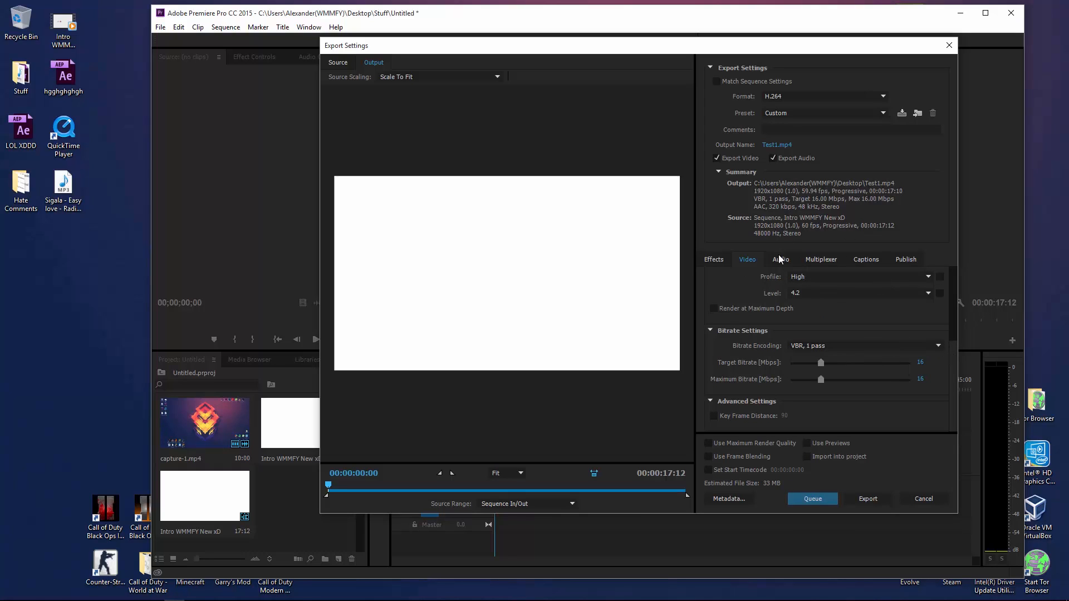
Step: Set the export audio to AAC, 48000 Hz sample rate in stereo
{"action": "left_click", "coordinate": [781, 260]}
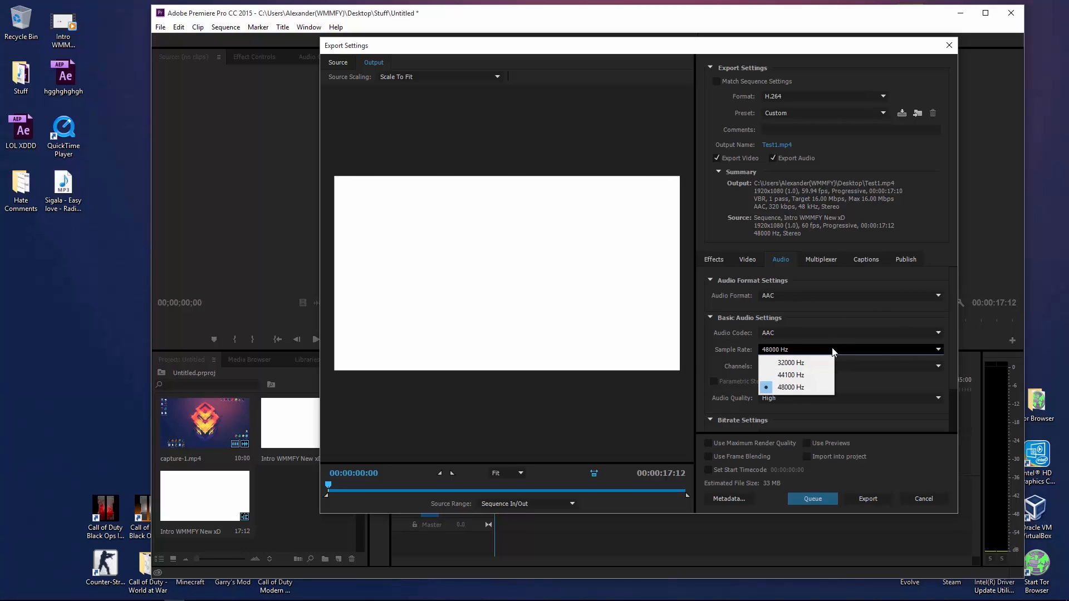
{"action": "left_click", "coordinate": [790, 387]}
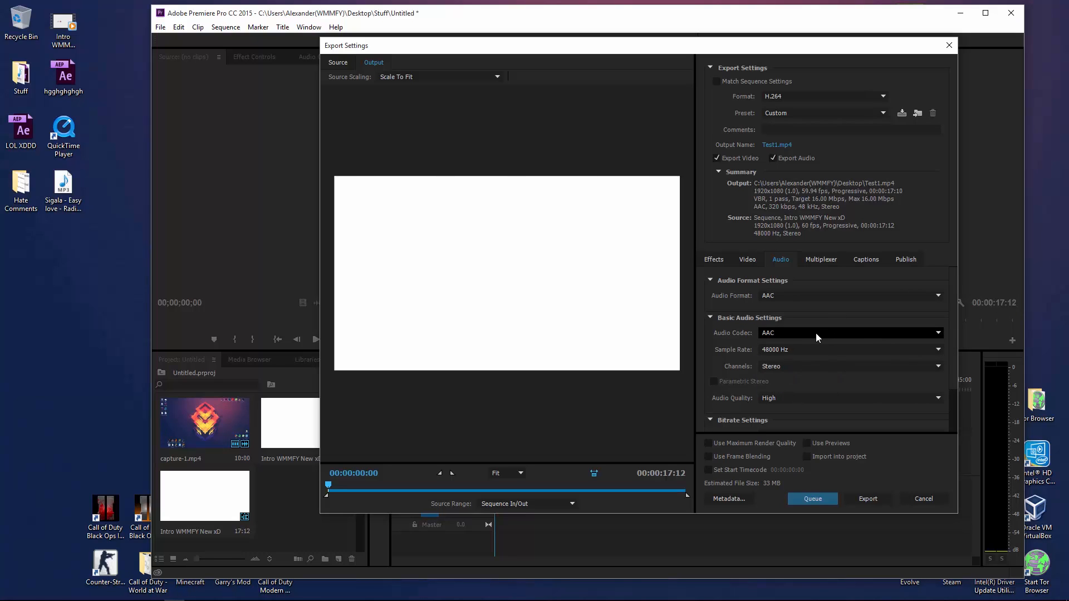
{"action": "left_click", "coordinate": [848, 349]}
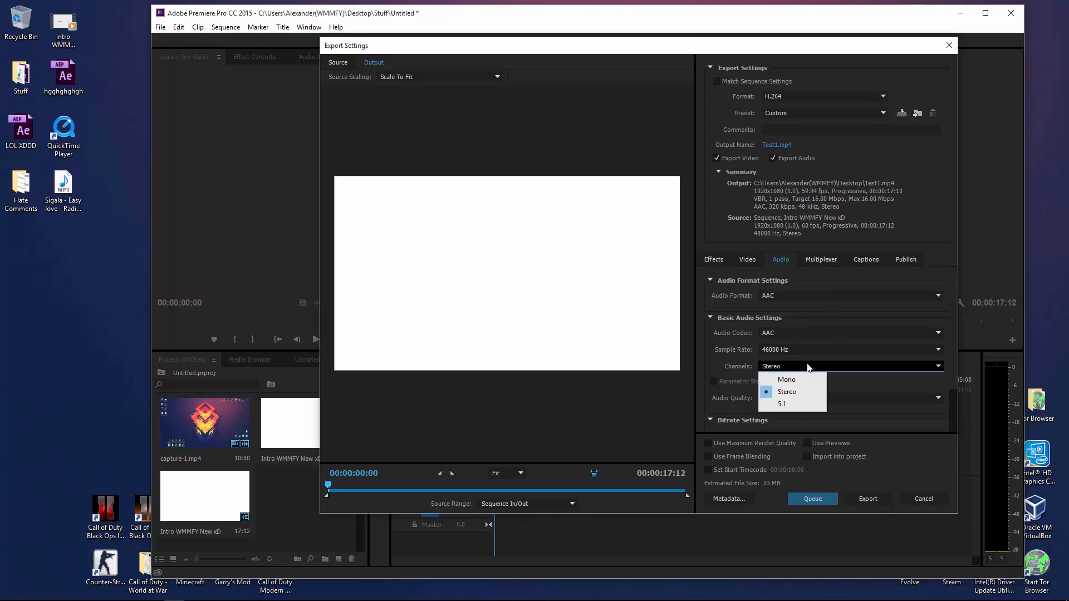
{"action": "left_click", "coordinate": [787, 391]}
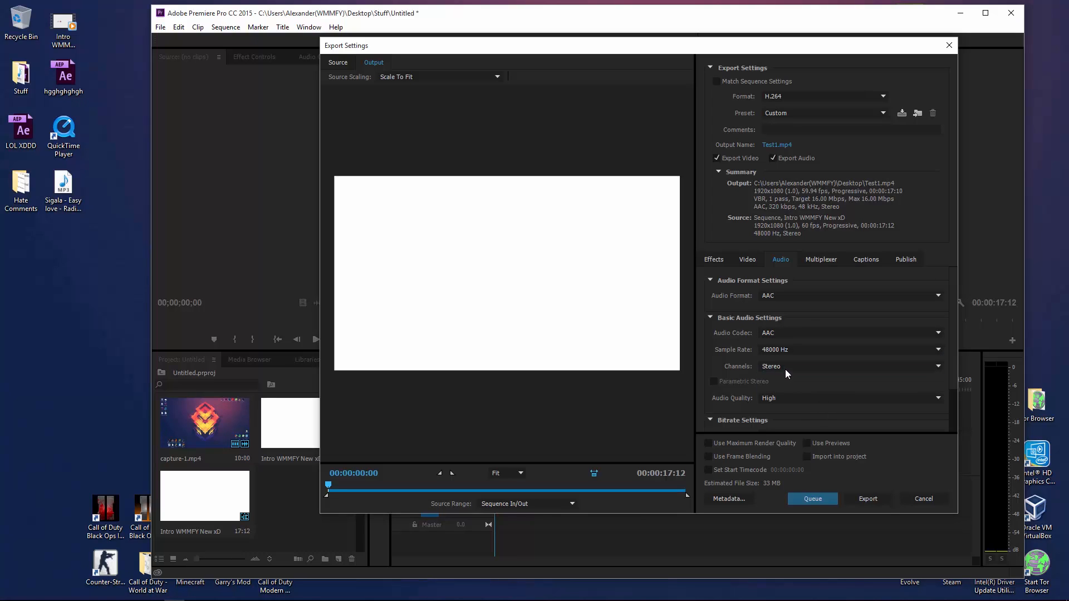
{"action": "left_click", "coordinate": [848, 366]}
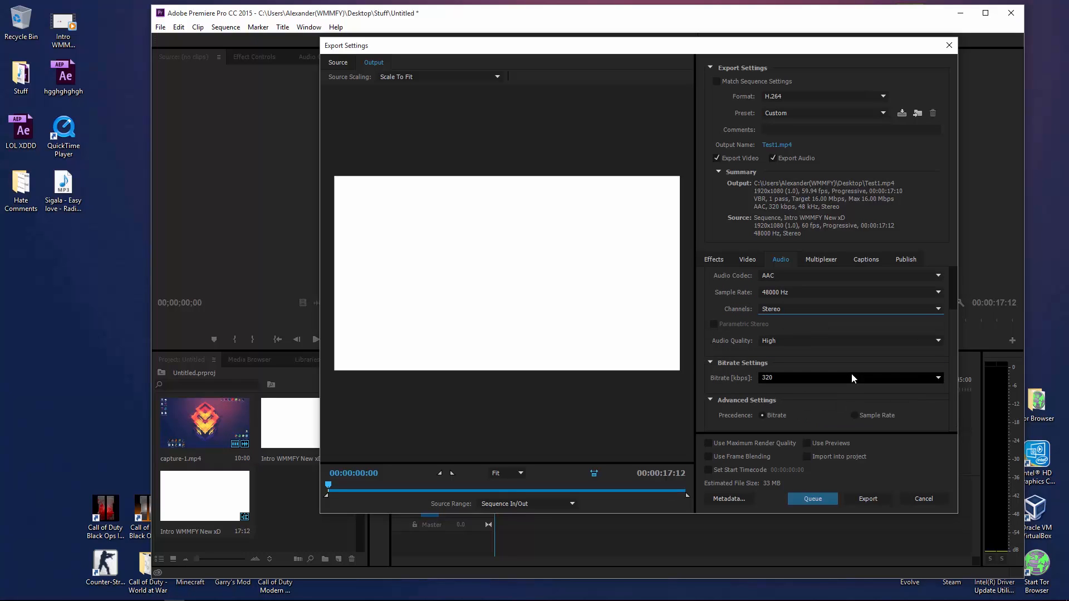
{"action": "mouse_move", "coordinate": [828, 383]}
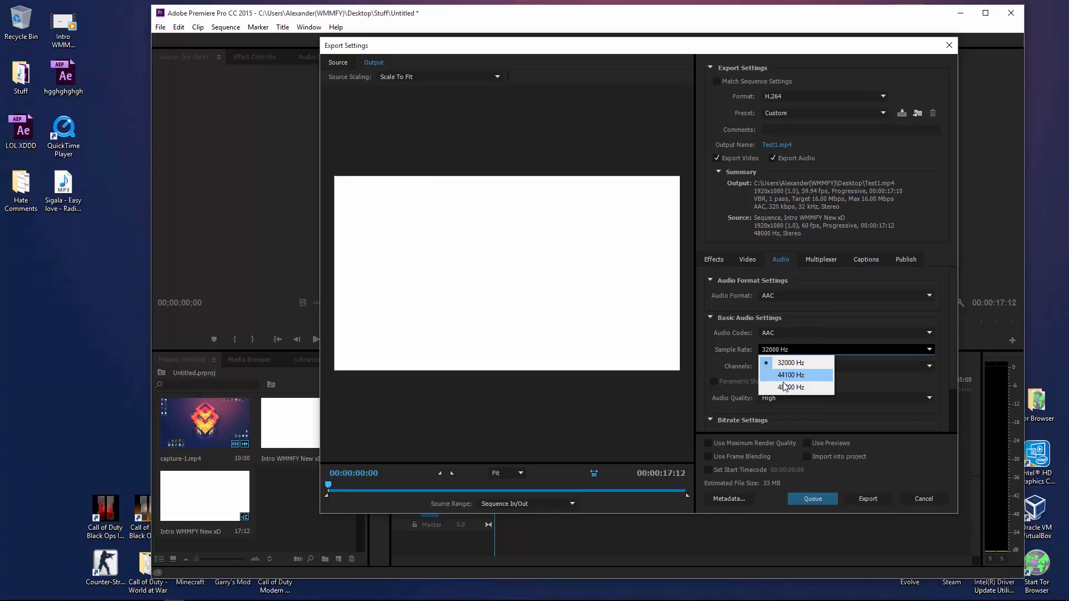
{"action": "left_click", "coordinate": [845, 333]}
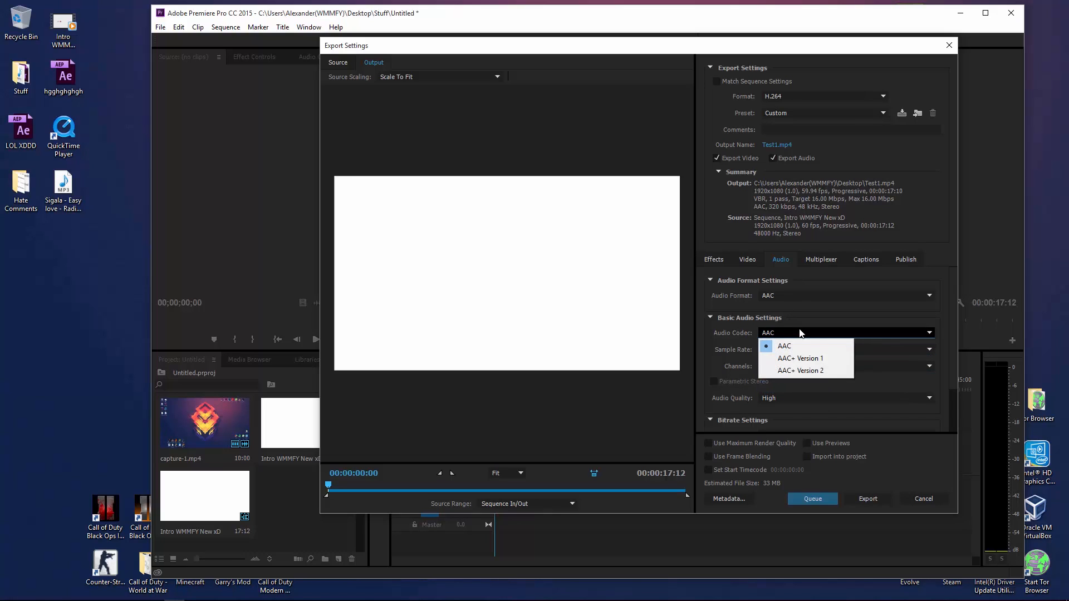
{"action": "left_click", "coordinate": [821, 259]}
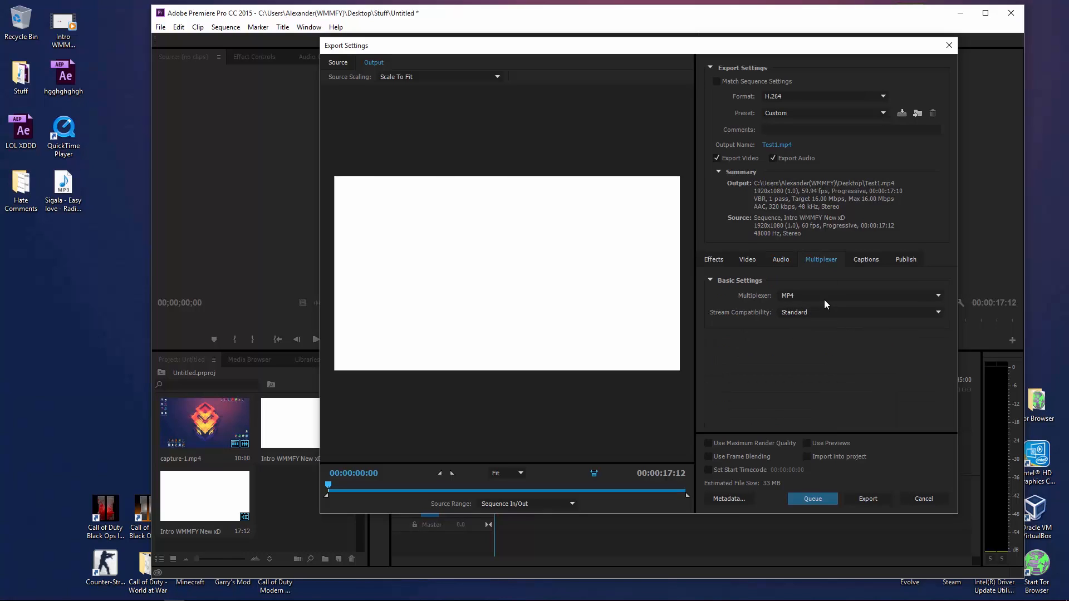
Step: Review the Captions, Publish and Effects options and browse the preset list, keeping Custom
{"action": "left_click", "coordinate": [865, 260]}
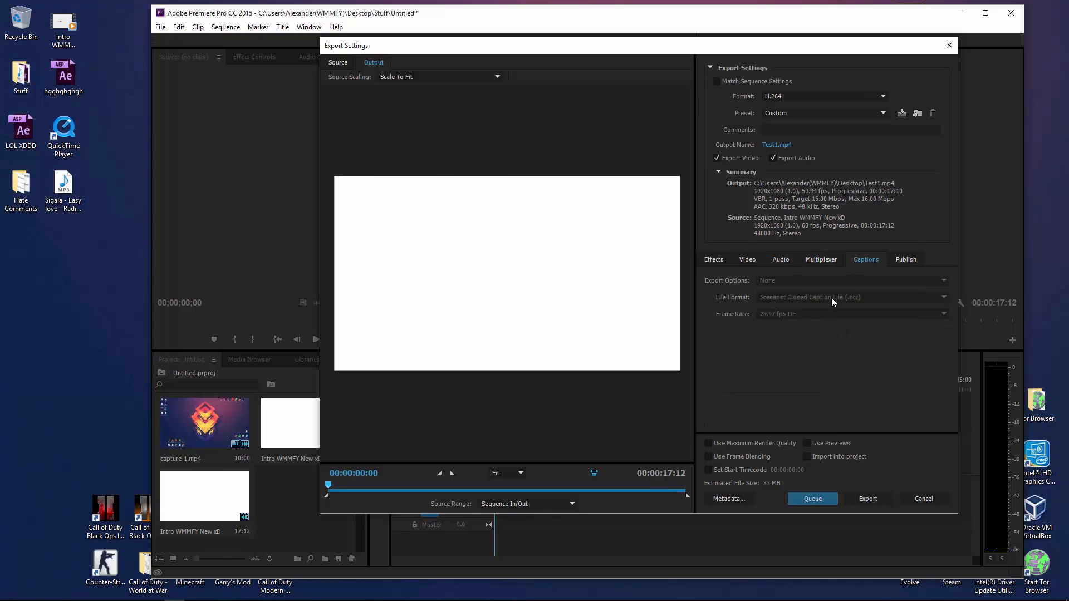
{"action": "left_click", "coordinate": [905, 260]}
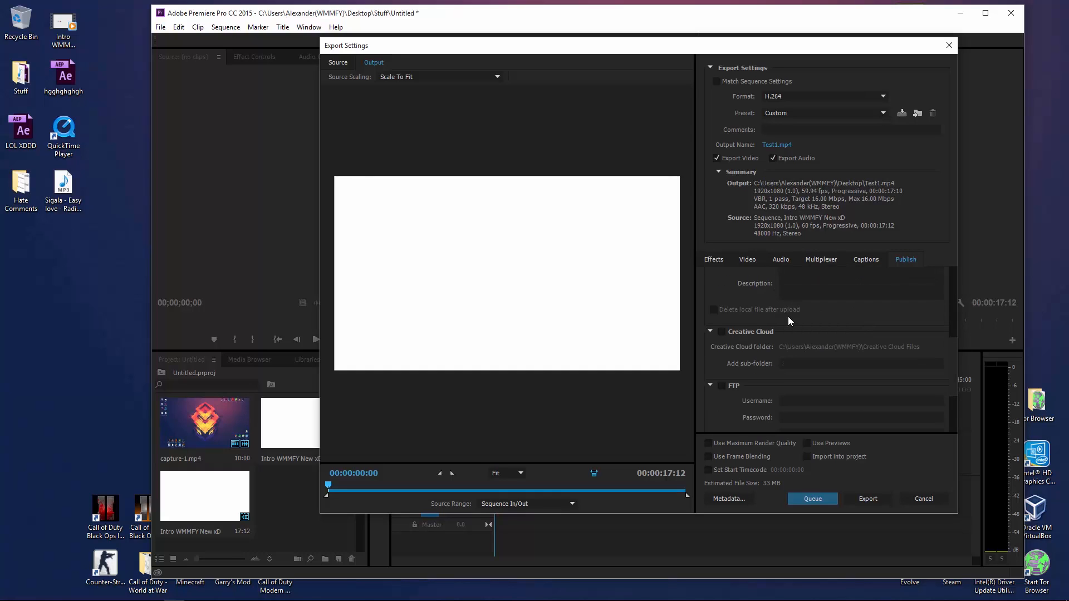
{"action": "left_click", "coordinate": [713, 259]}
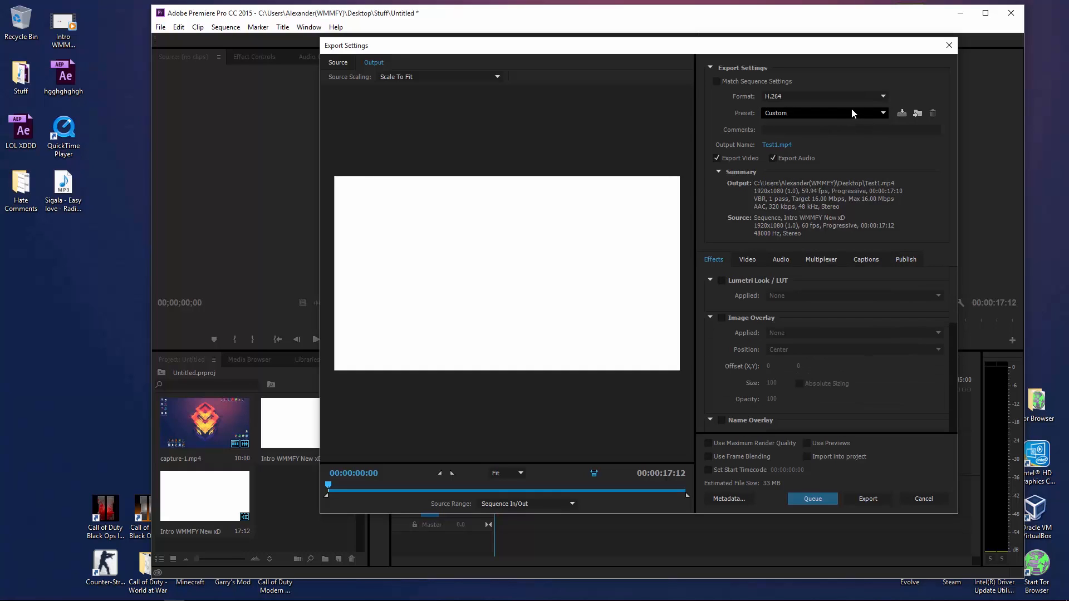
{"action": "left_click", "coordinate": [822, 112]}
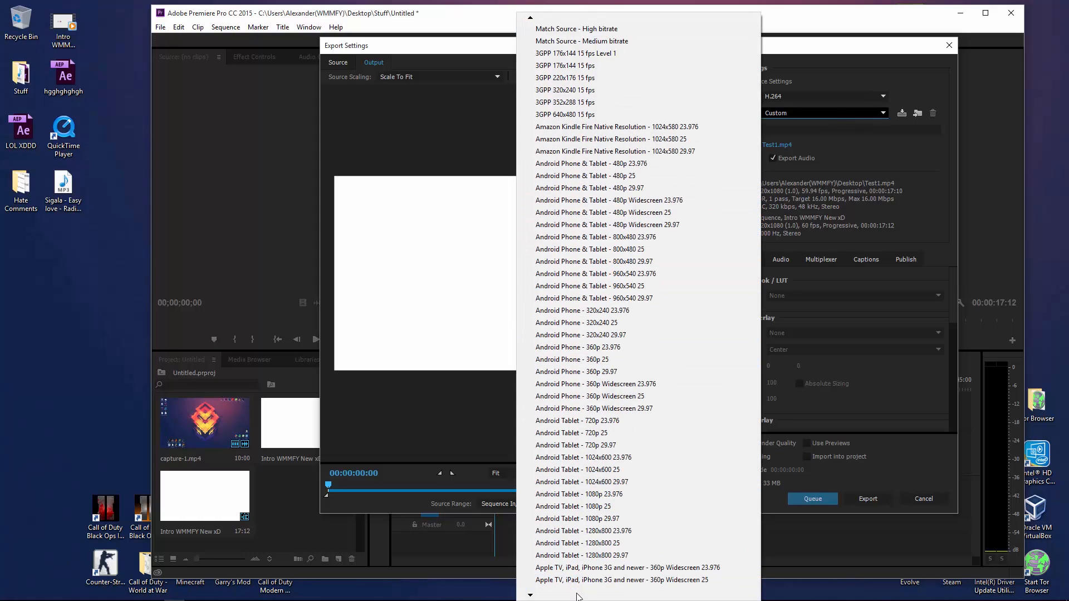
{"action": "scroll", "scroll_direction": "down", "scroll_amount": 3}
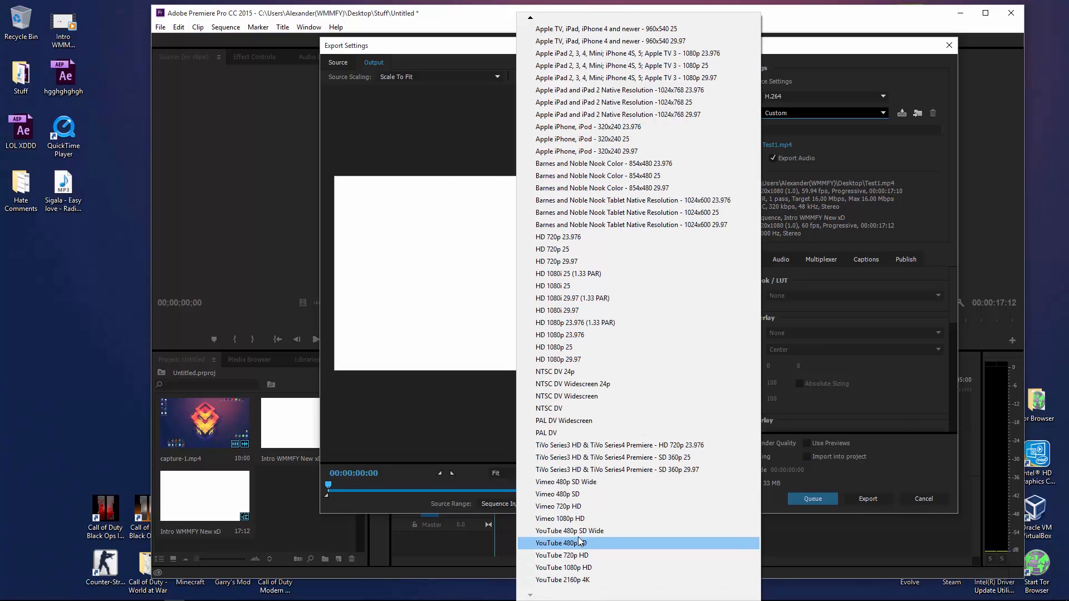
{"action": "mouse_move", "coordinate": [570, 530]}
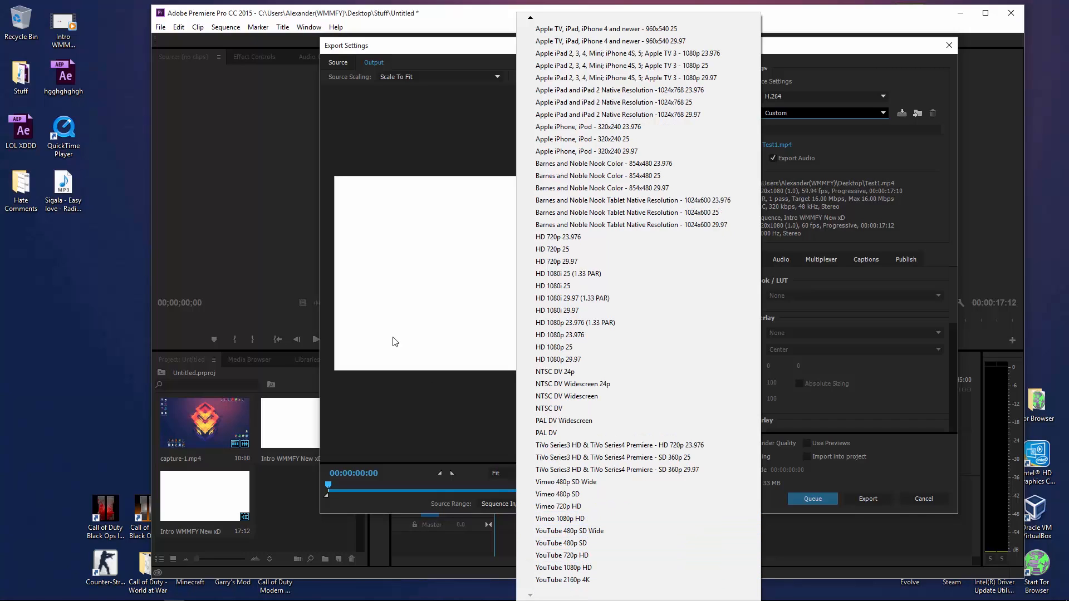
{"action": "mouse_move", "coordinate": [449, 75]}
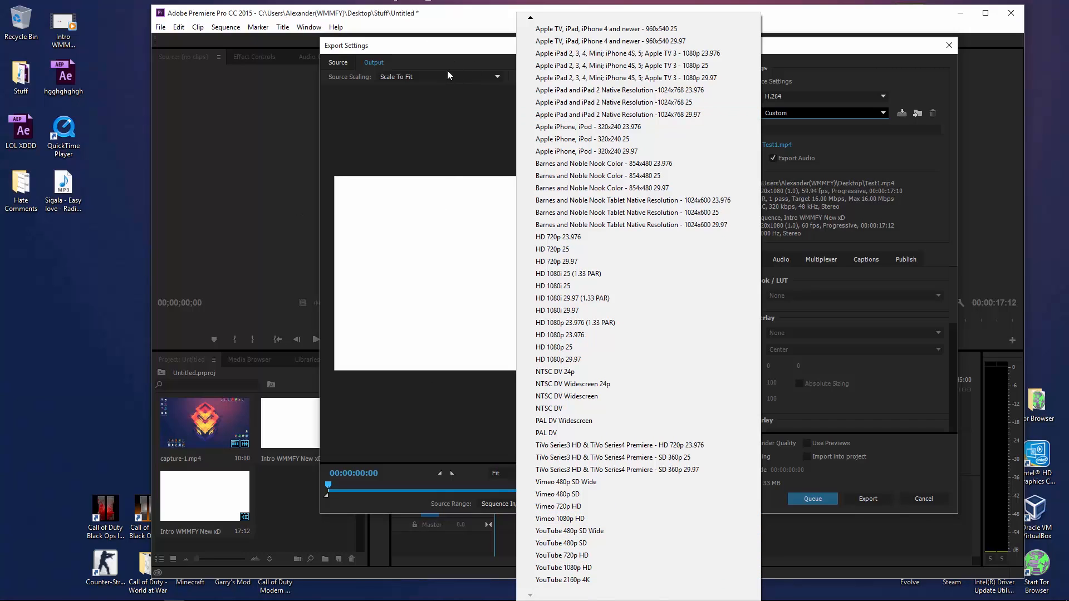
{"action": "mouse_move", "coordinate": [427, 23]}
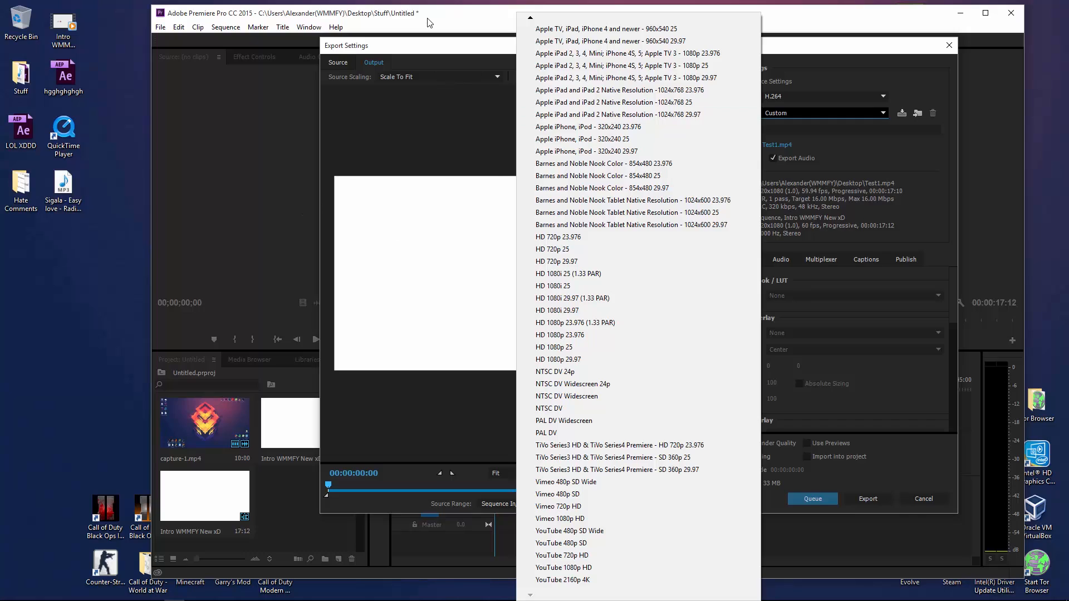
{"action": "mouse_move", "coordinate": [430, 26]}
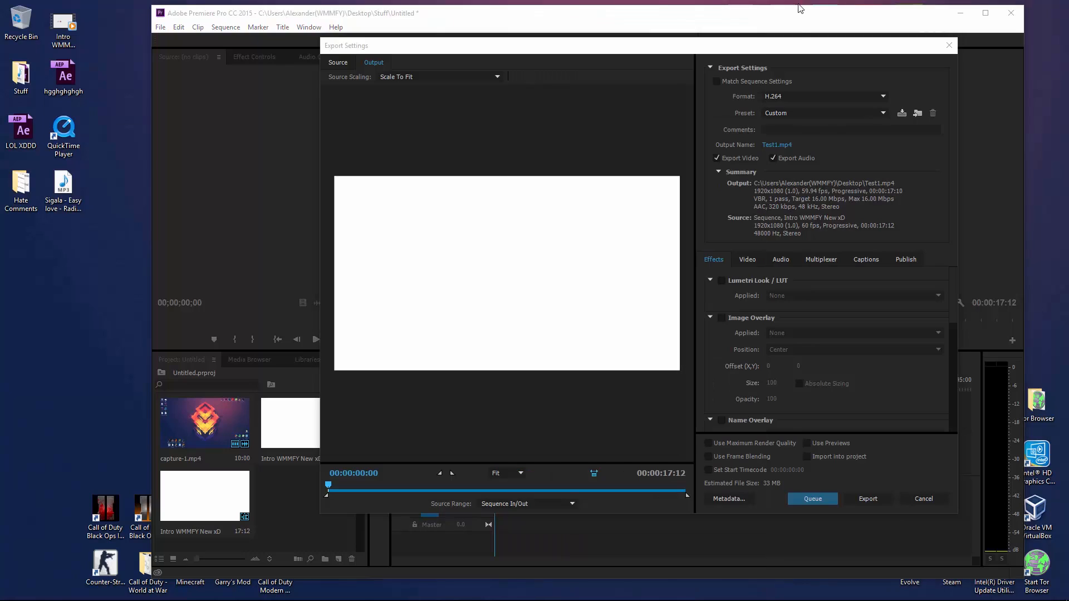
Step: Verify the video at 59.94 fps and return to the AAC 48000 Hz stereo audio settings
{"action": "left_click", "coordinate": [747, 260]}
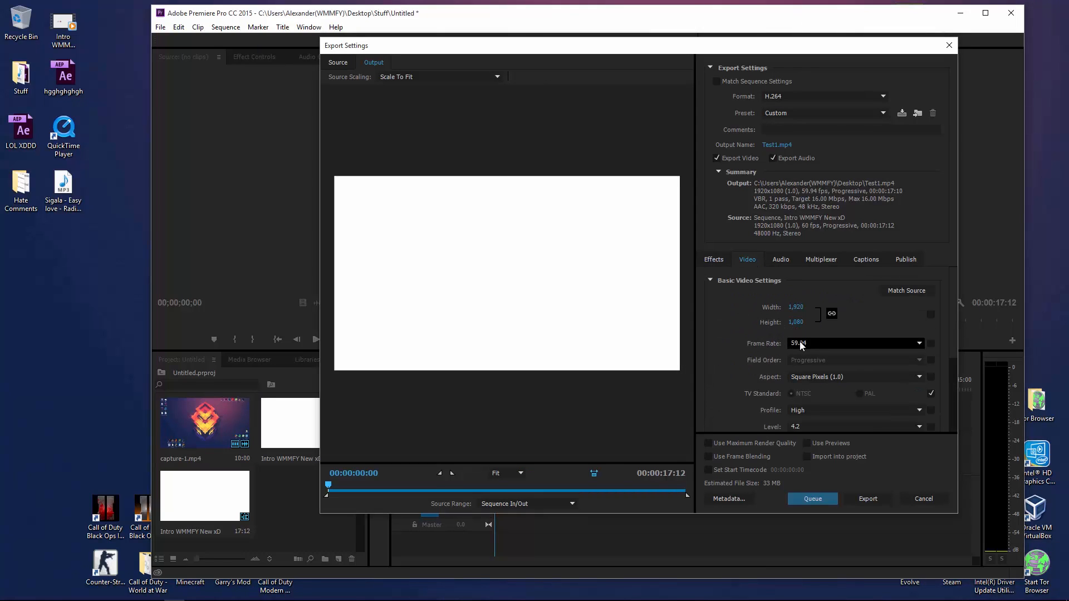
{"action": "left_click", "coordinate": [780, 259]}
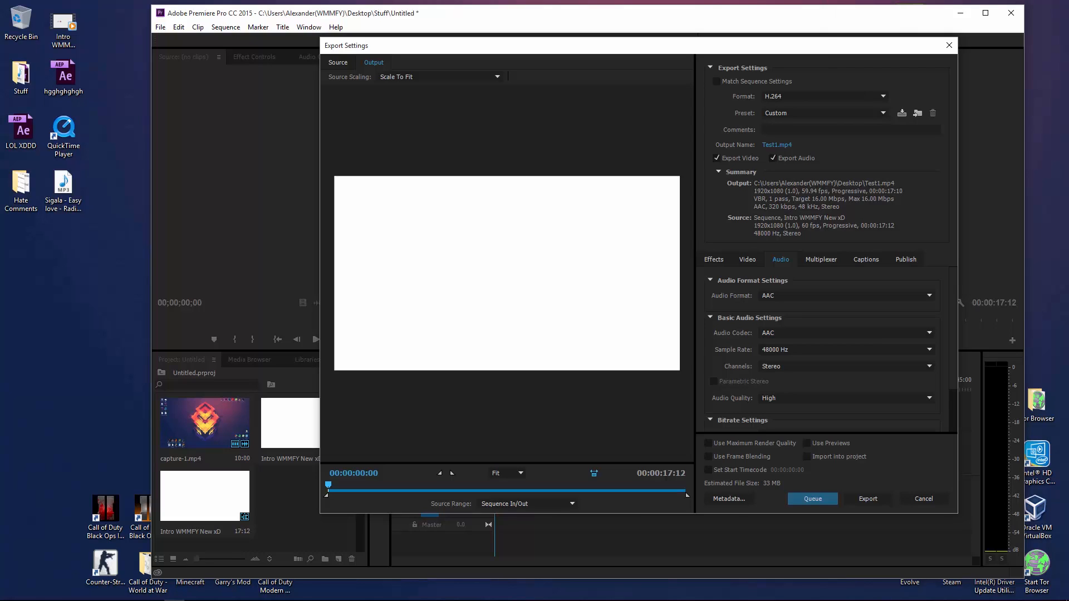
{"action": "mouse_move", "coordinate": [1005, 334]}
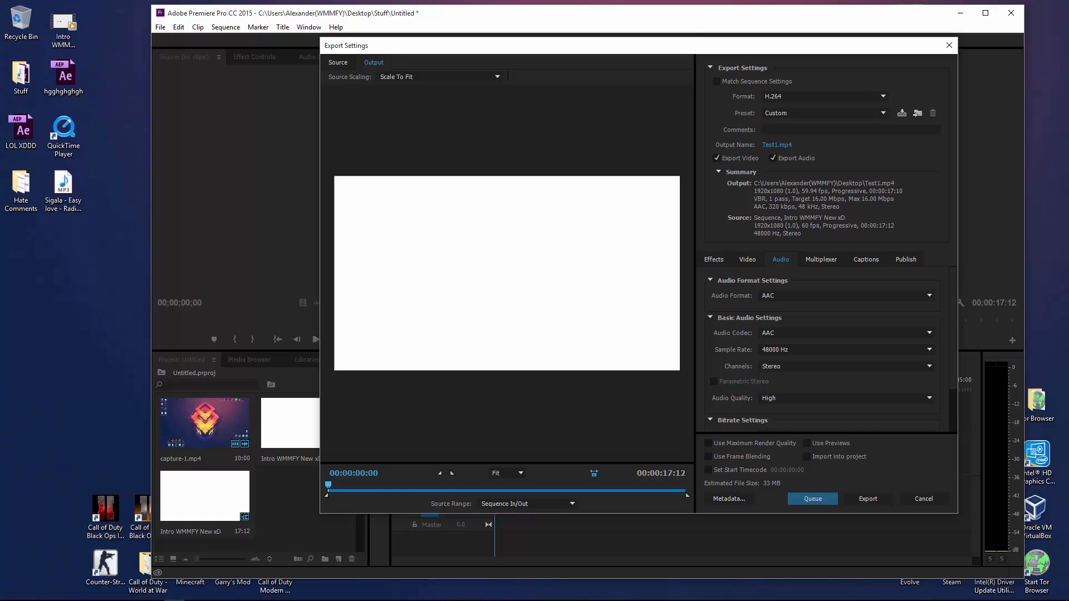
{"action": "mouse_move", "coordinate": [947, 451]}
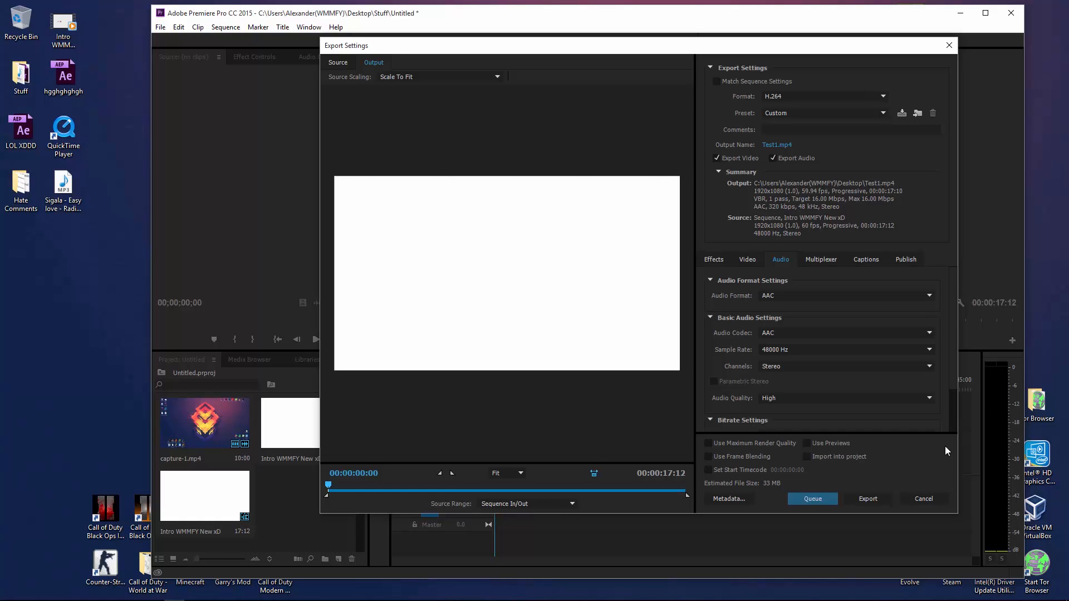